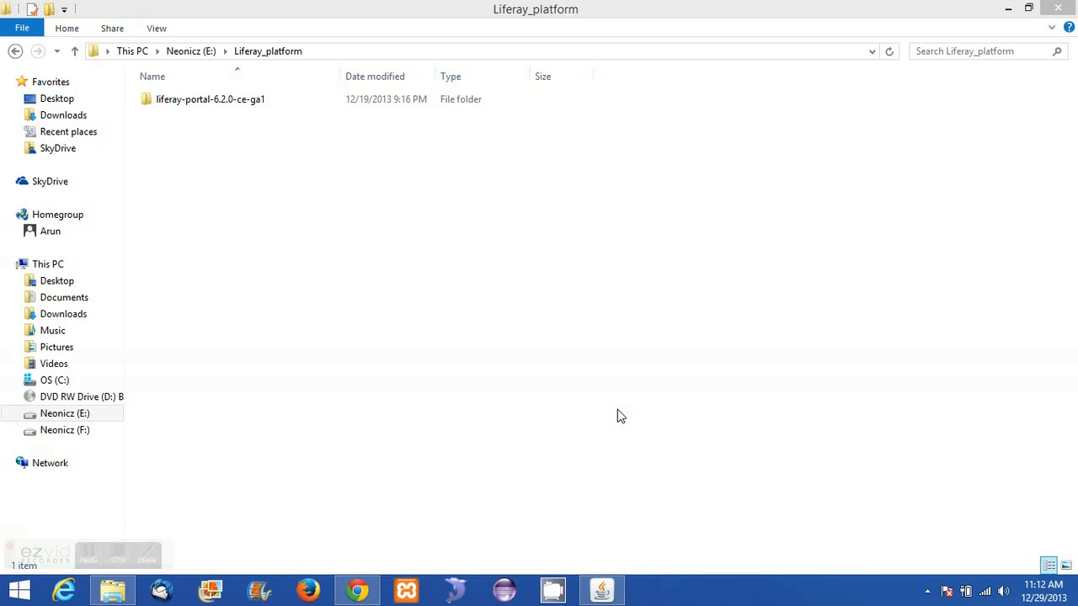
mouse_move(344, 151)
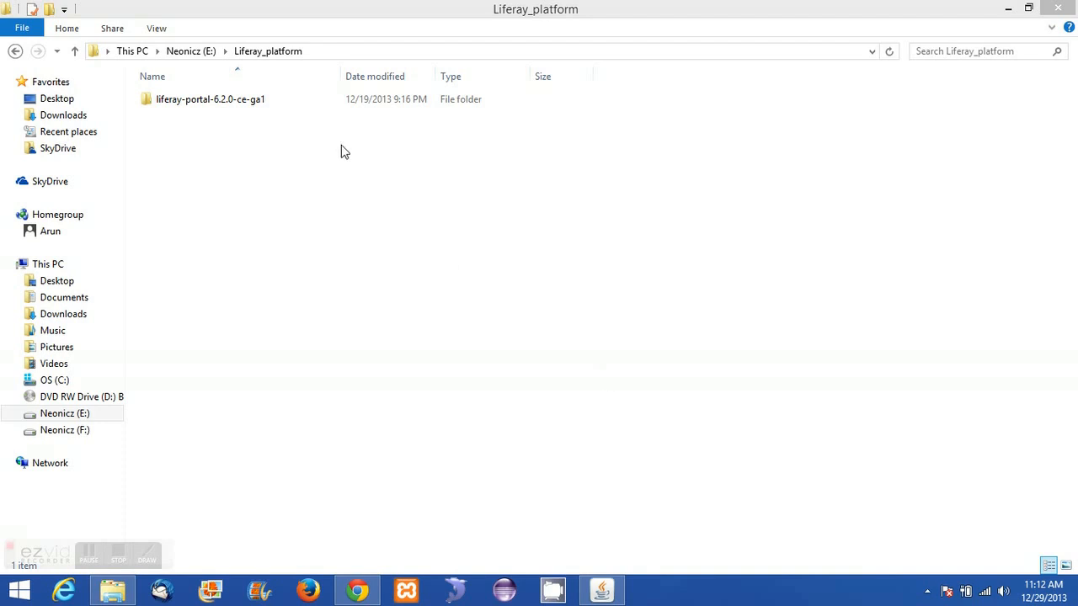
Browse into liferay-portal-6.2.0-ce-ga1 > tomcat-7.0.42 > bin and select startup.bat.
click(211, 98)
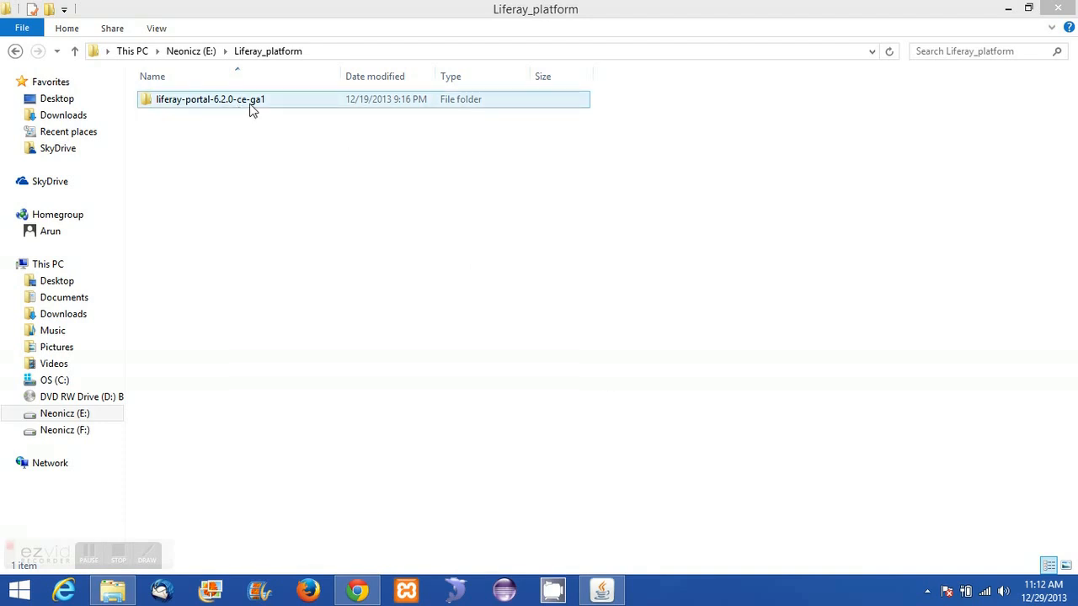
double_click(209, 98)
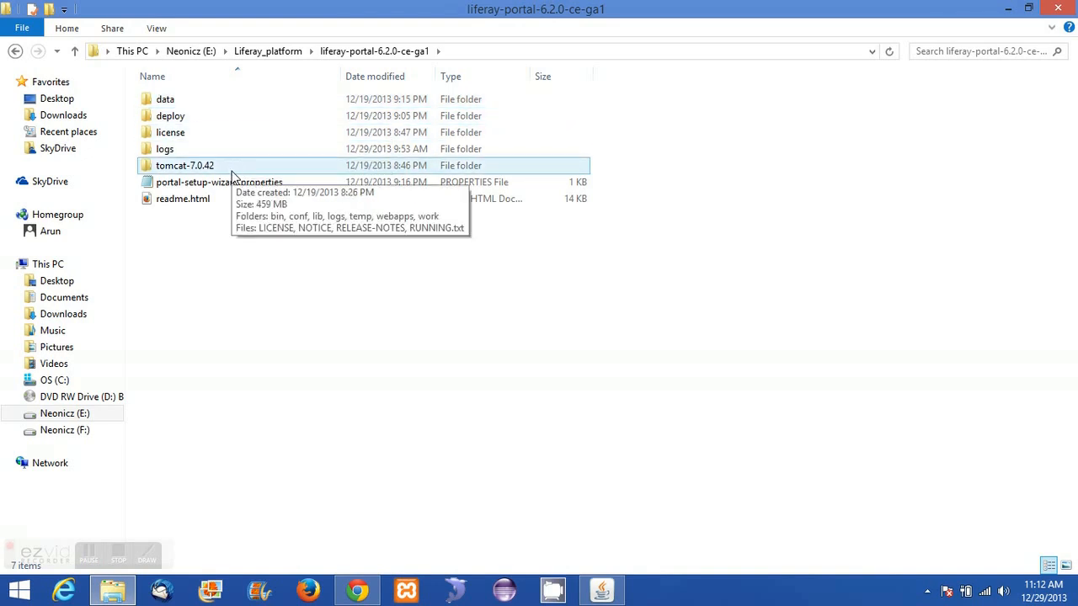
double_click(185, 165)
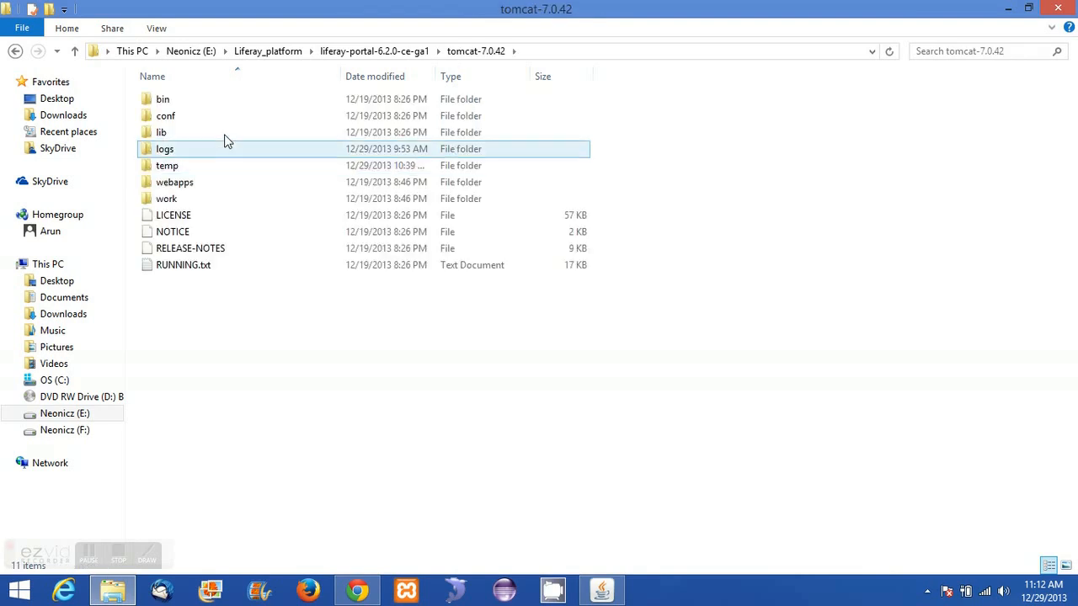
click(162, 99)
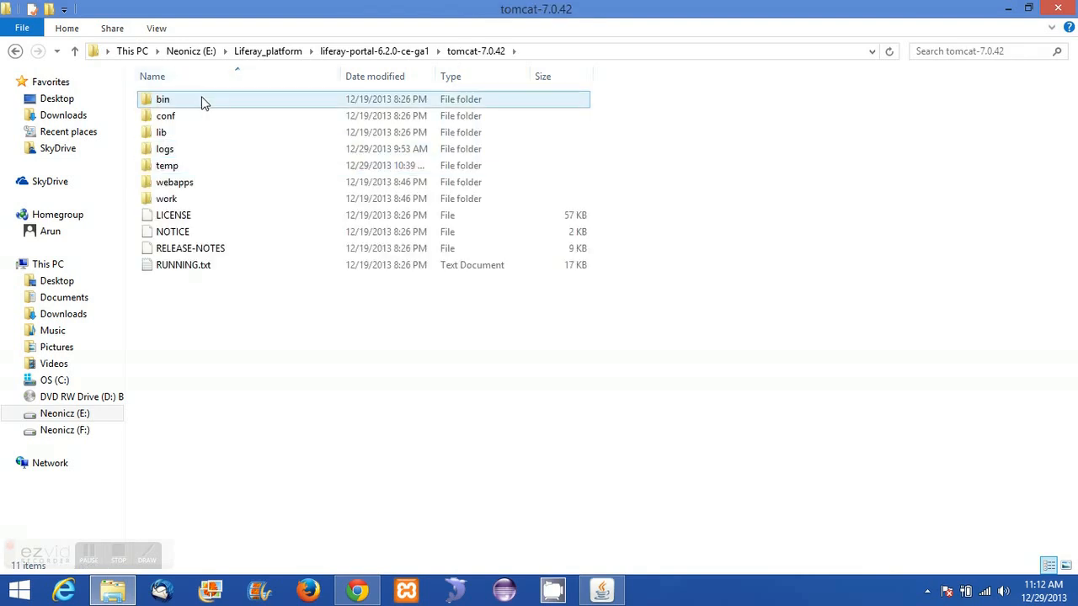
double_click(163, 98)
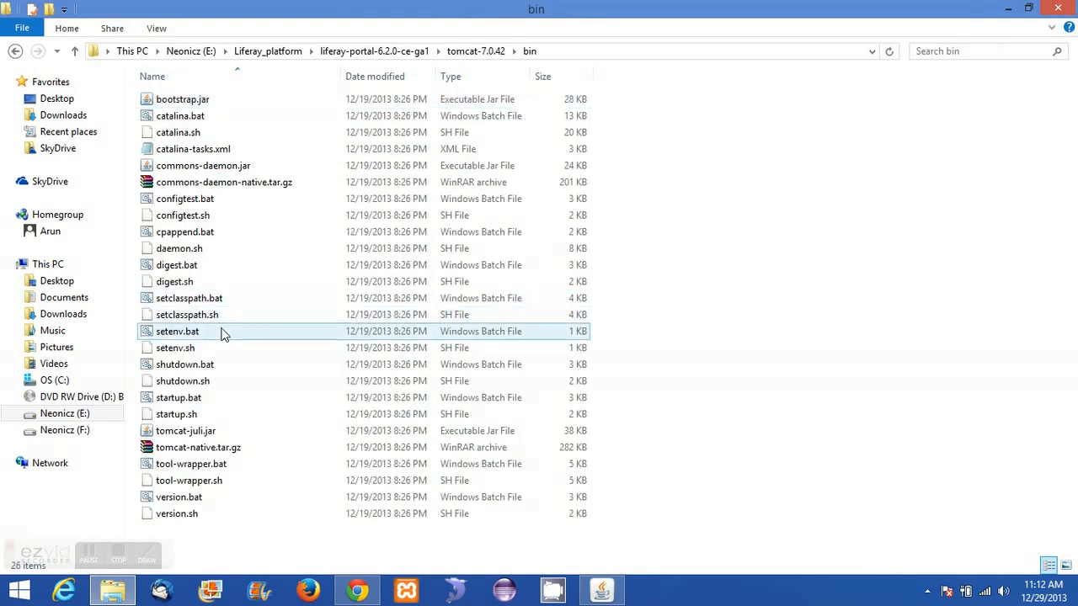
click(177, 398)
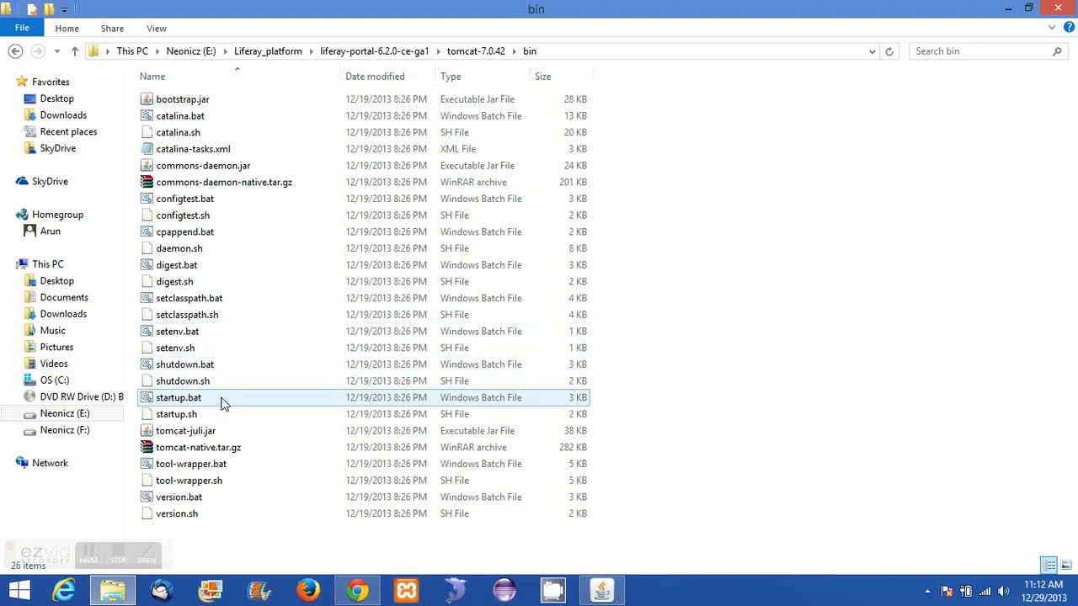
mouse_move(224, 400)
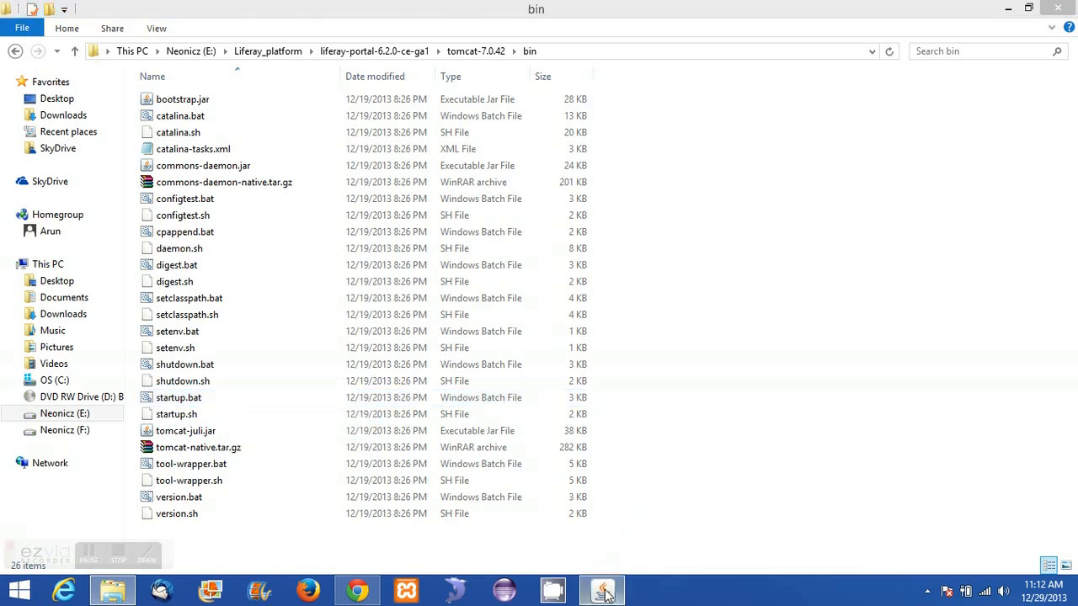
Load localhost:8080 in the browser and focus the Sign In email field.
click(601, 589)
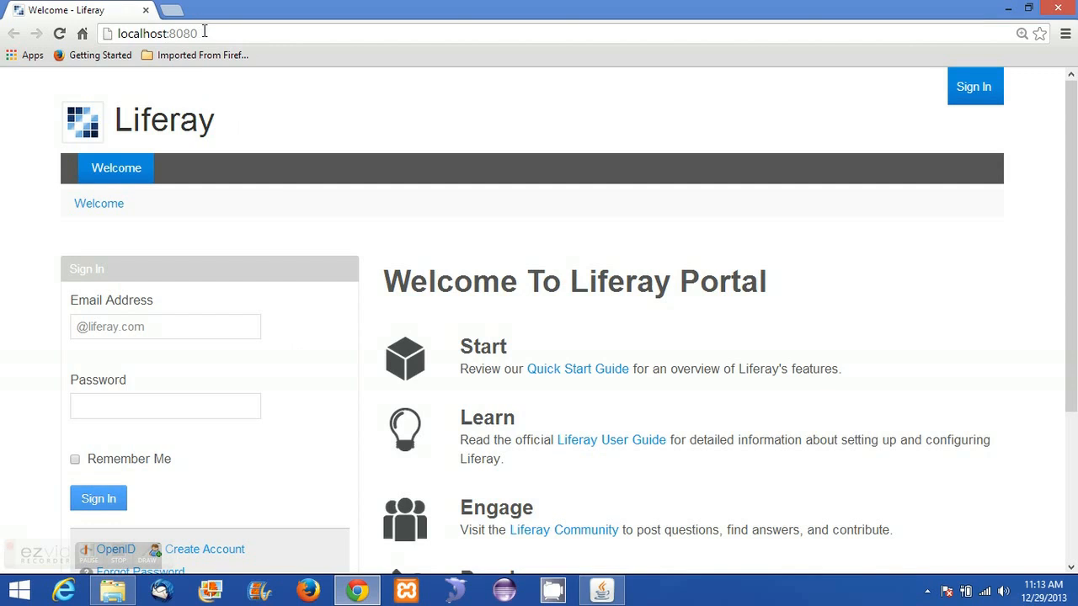
click(156, 34)
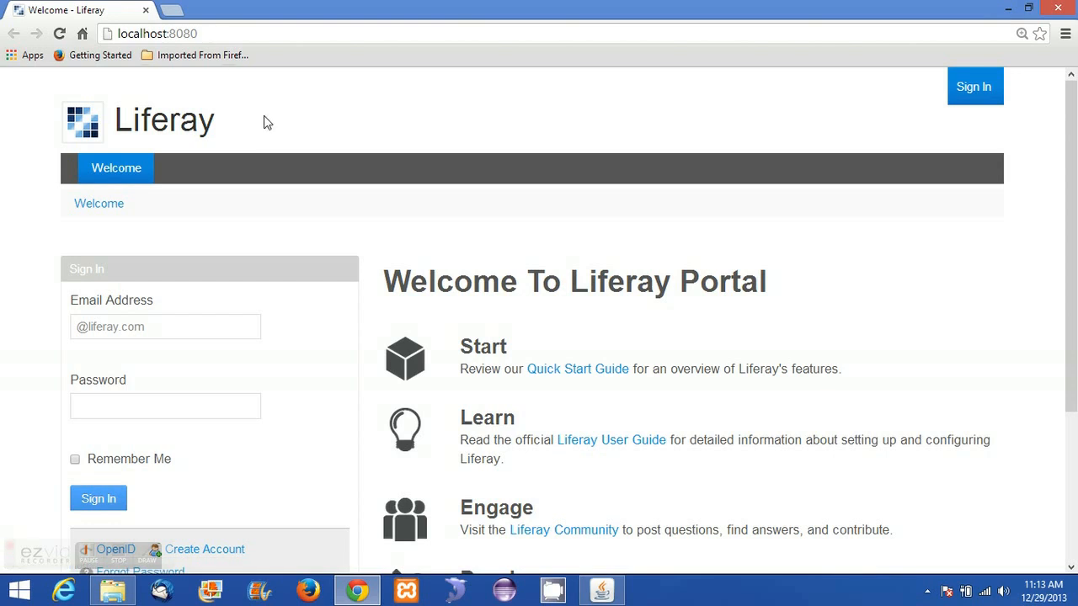
mouse_move(116, 549)
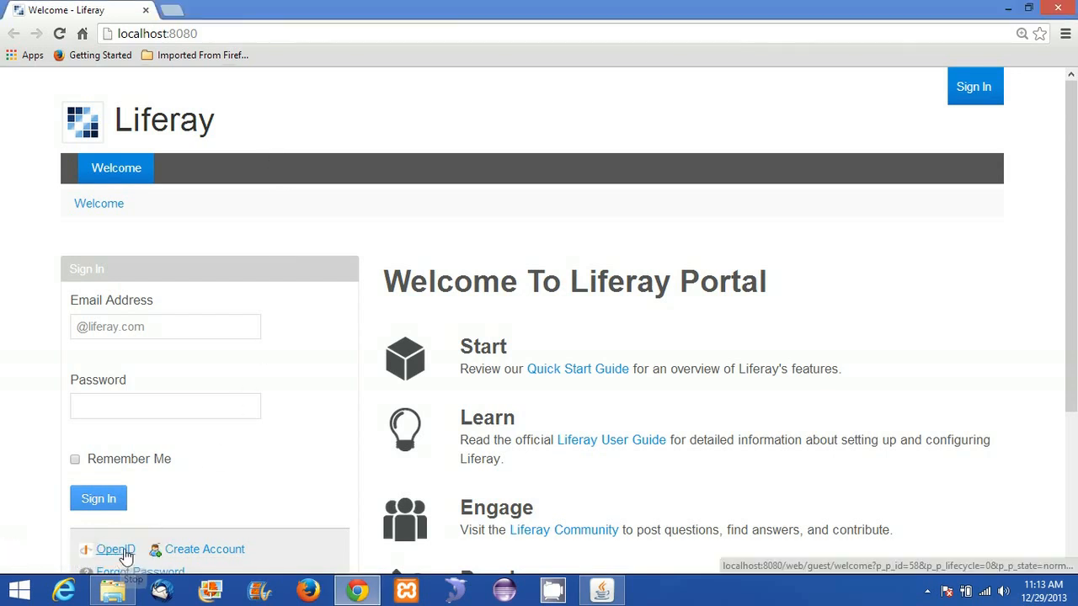
click(165, 327)
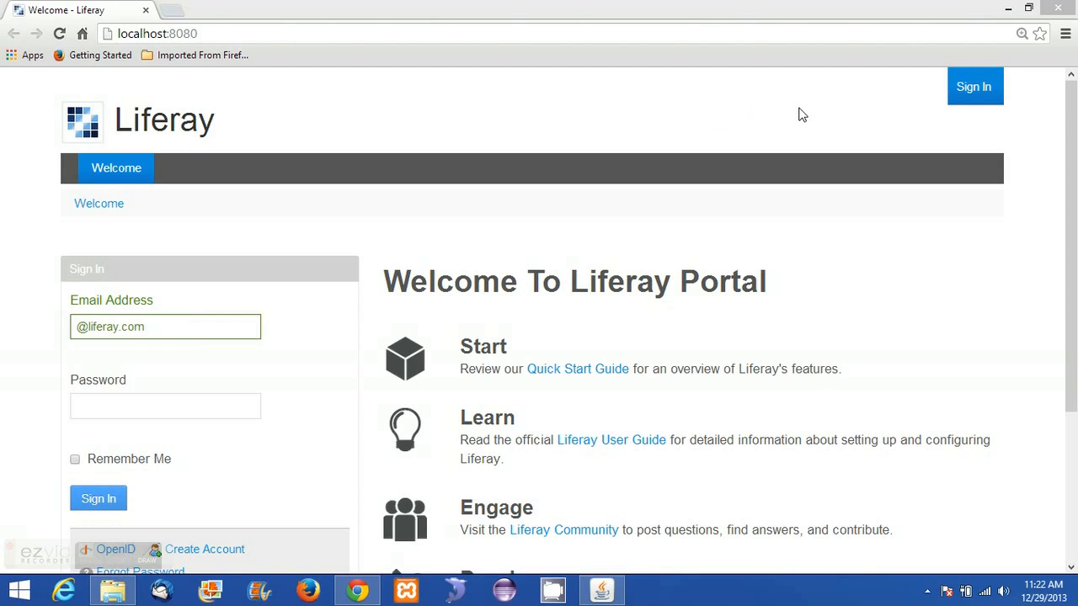
mouse_move(906, 113)
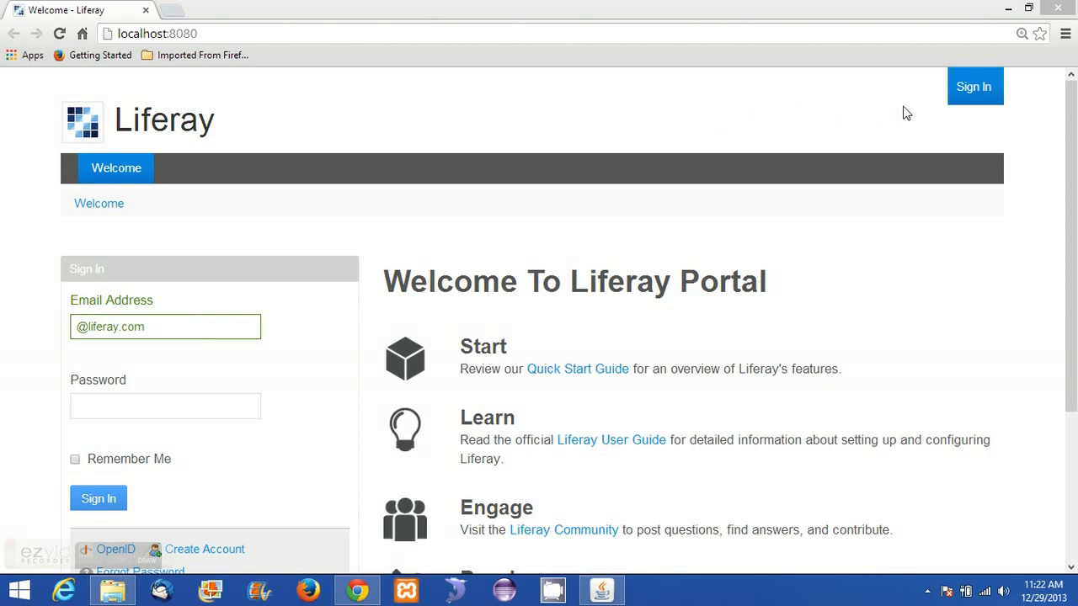
mouse_move(975, 86)
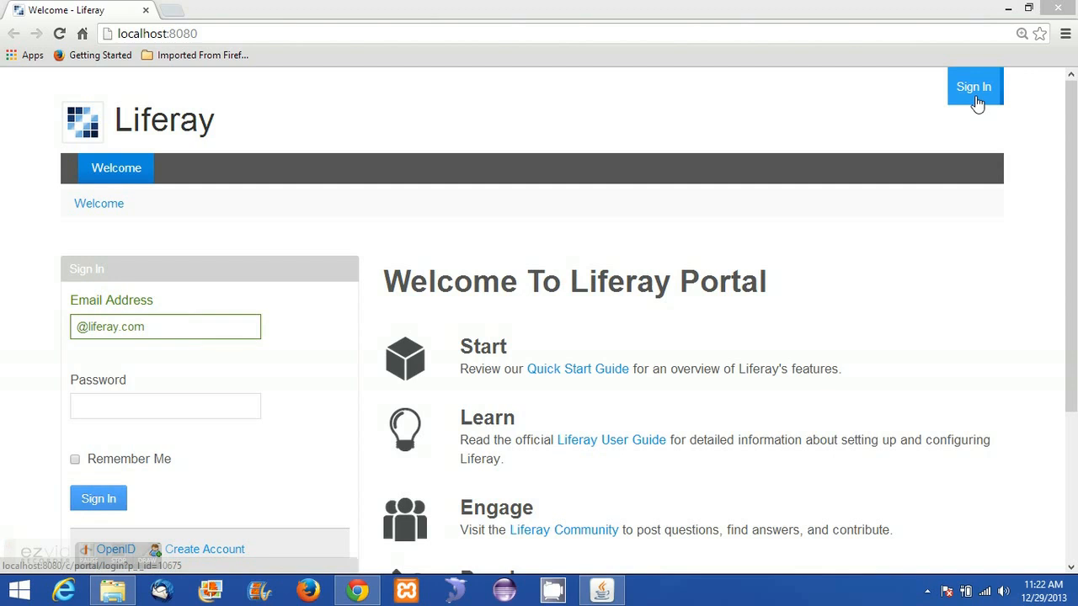
mouse_move(38, 391)
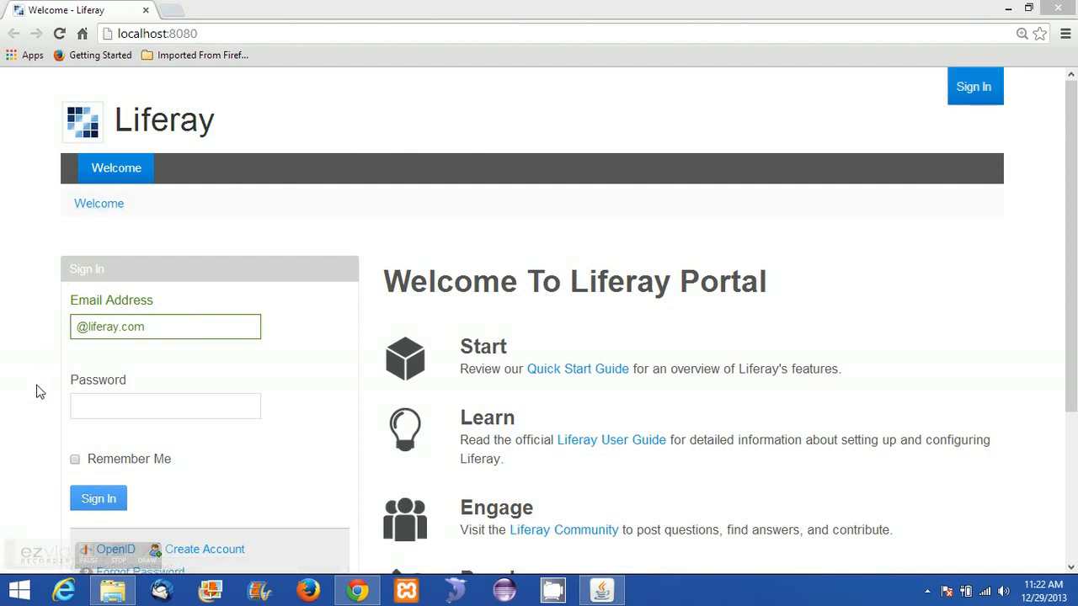
mouse_move(375, 332)
text(test)
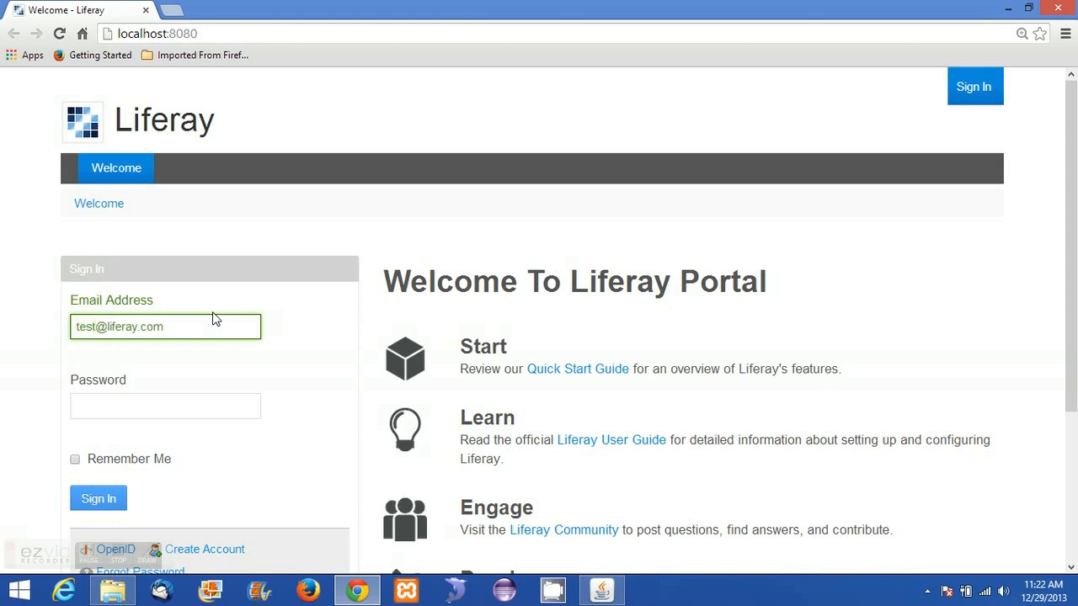
click(165, 406)
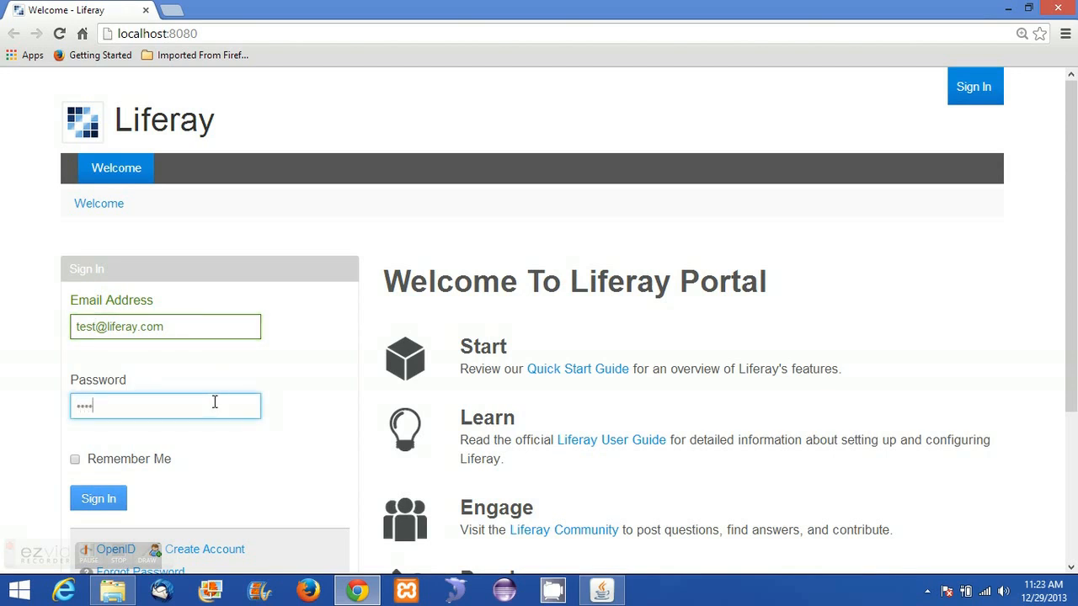
mouse_move(270, 329)
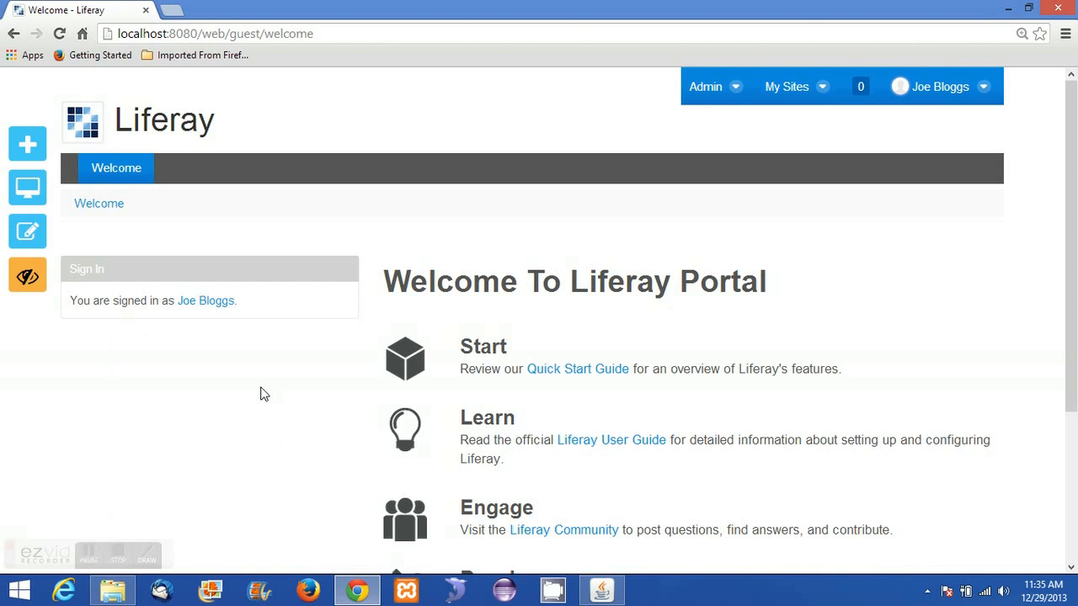
mouse_move(4, 173)
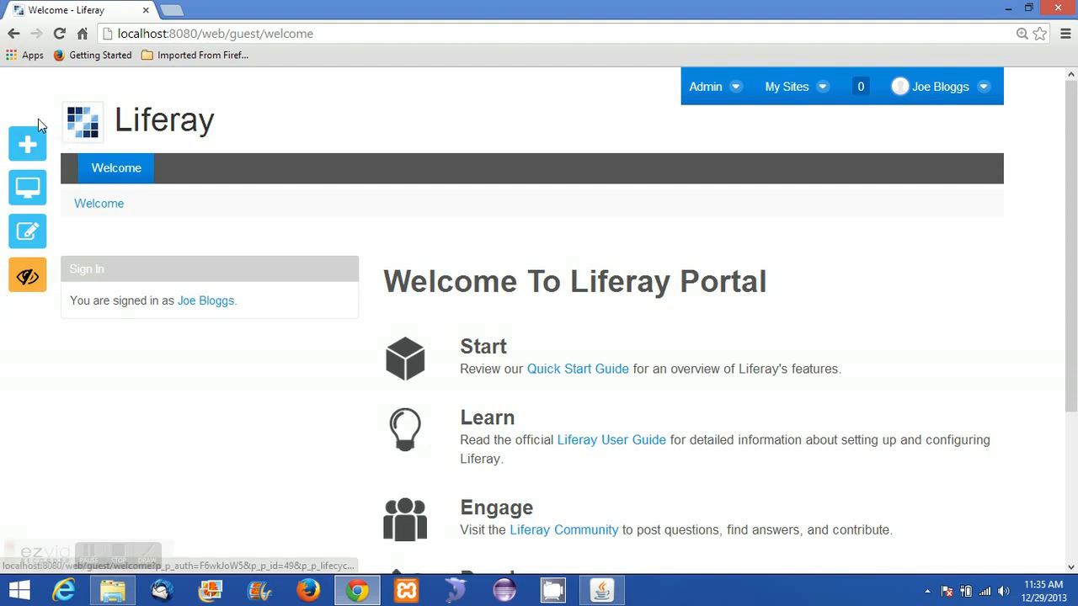
mouse_move(7, 311)
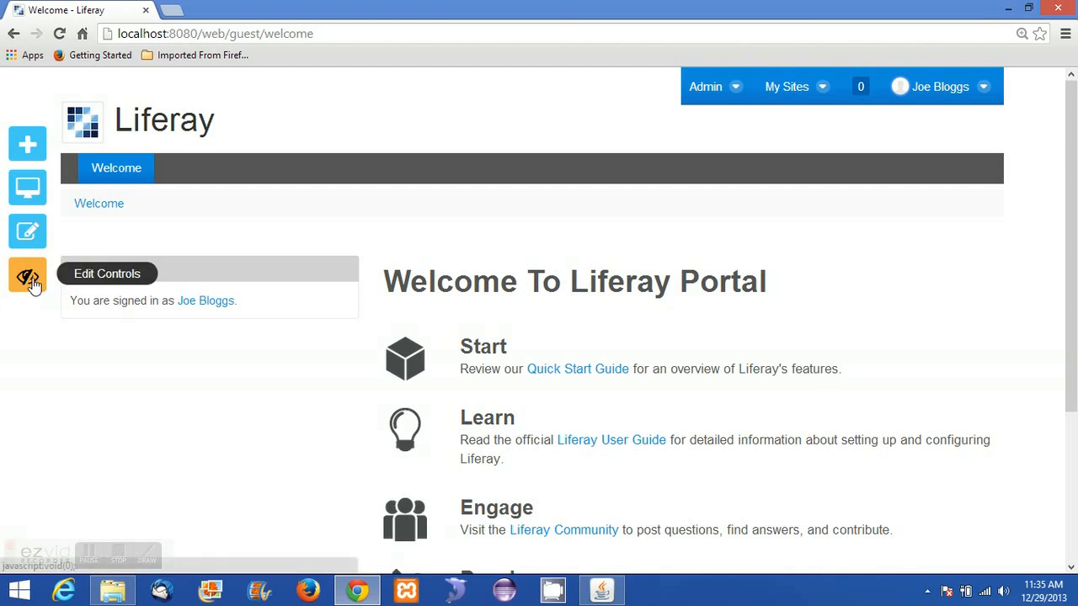
Switch on edit controls for the welcome page's portlets from the left dock.
click(28, 277)
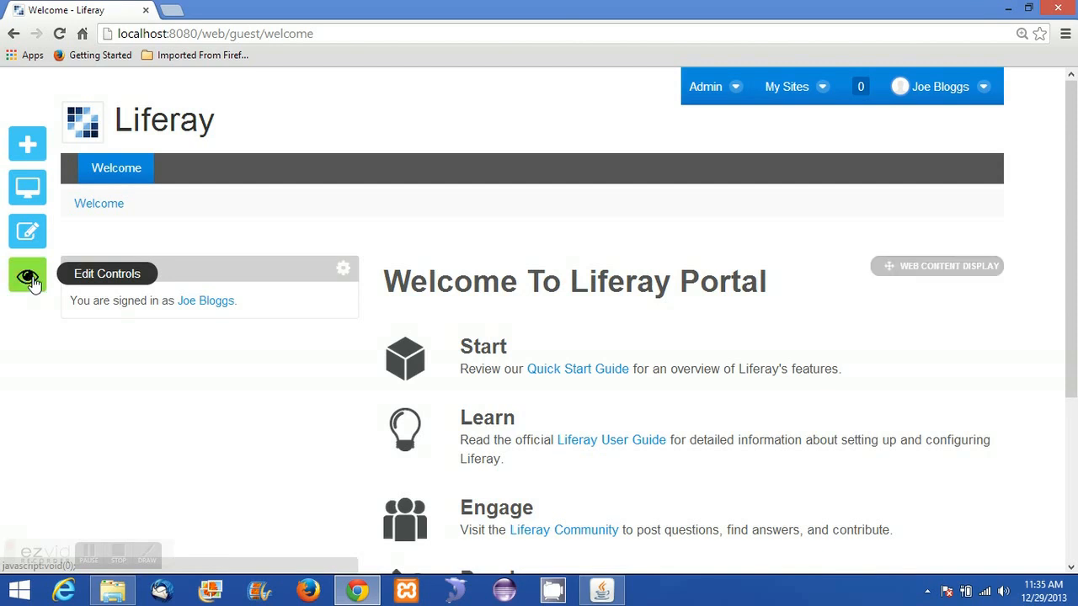
click(27, 276)
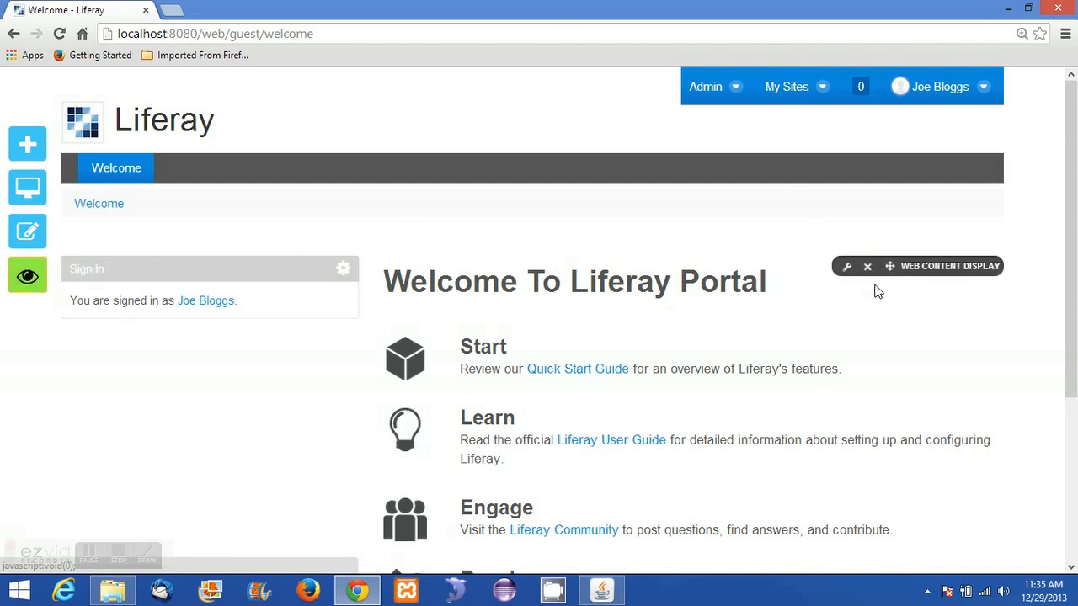
mouse_move(636, 248)
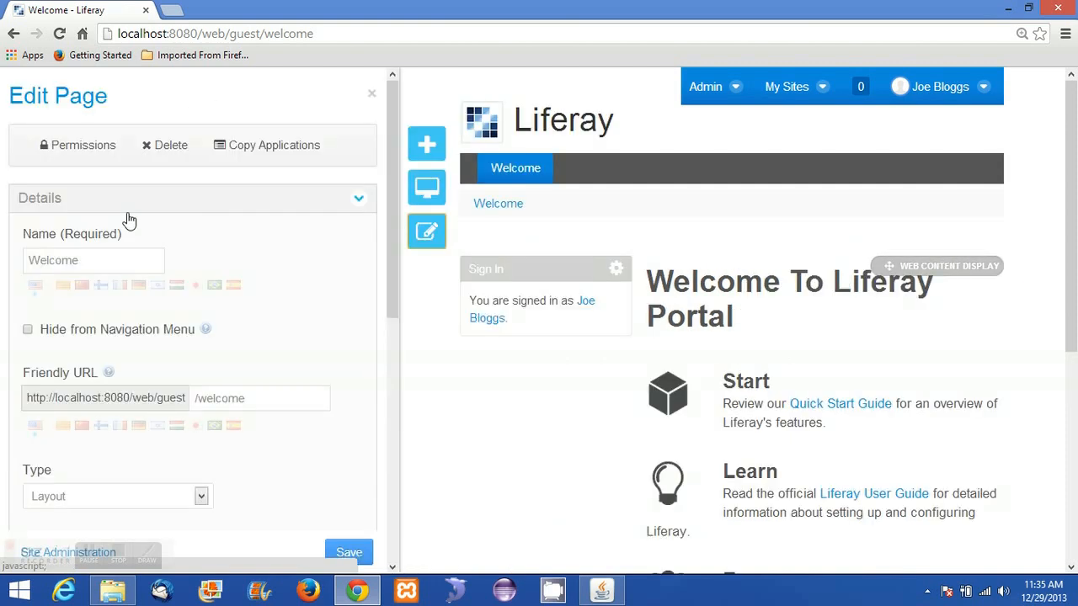
Review the Welcome page name in Edit Page, then open the device preview.
click(92, 260)
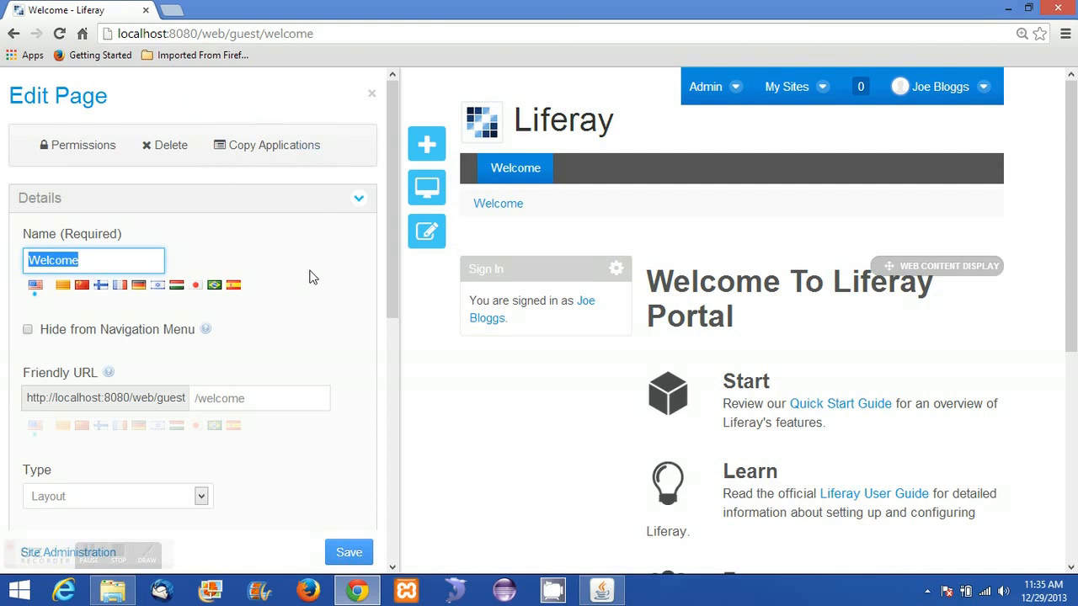
scroll(down, 3)
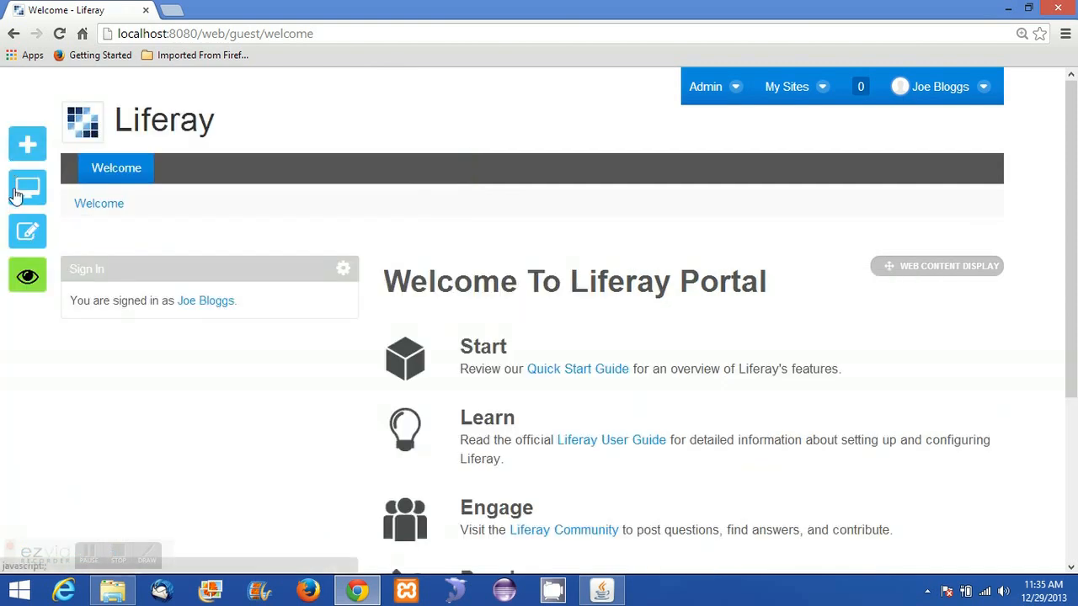
mouse_move(27, 188)
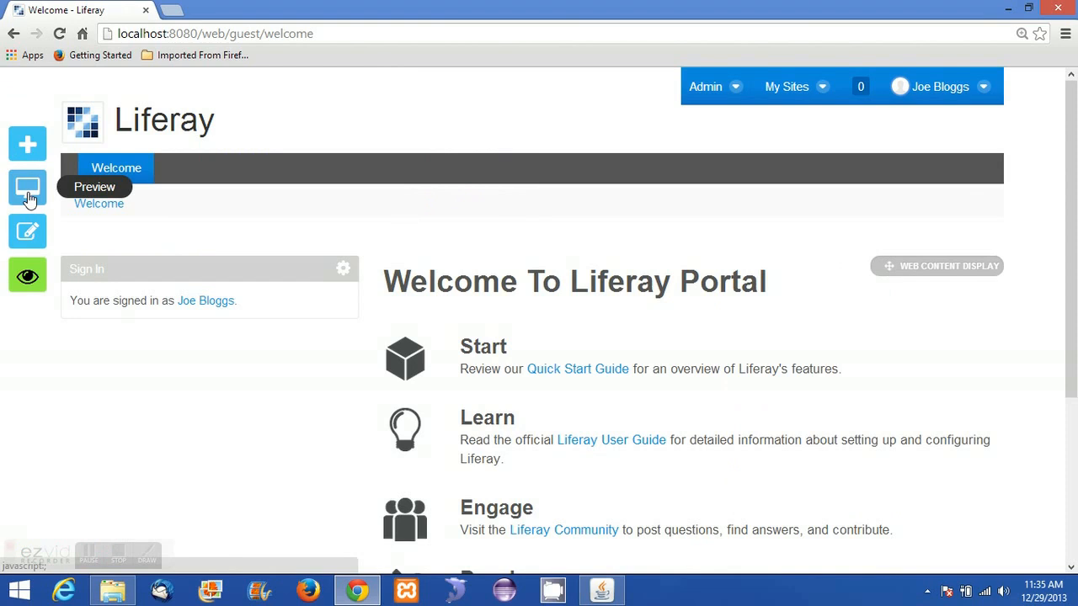
click(27, 187)
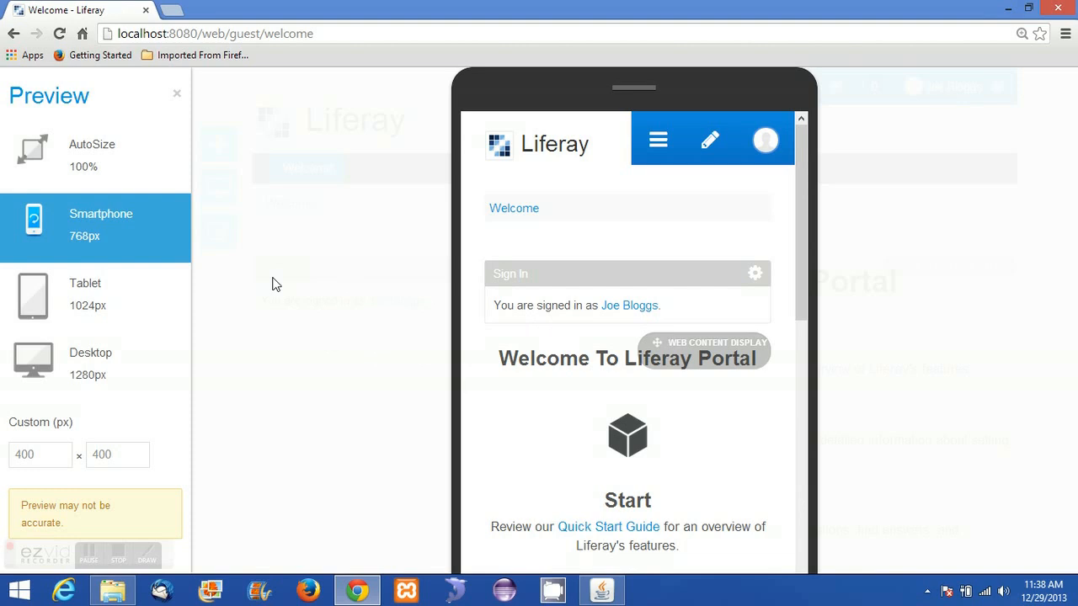
mouse_move(124, 196)
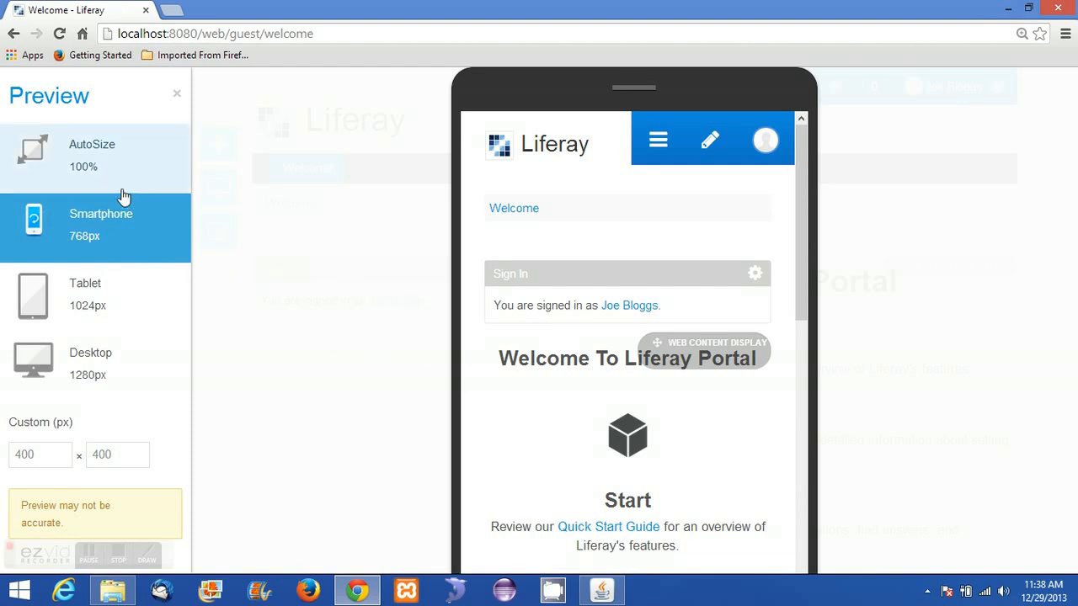
mouse_move(132, 189)
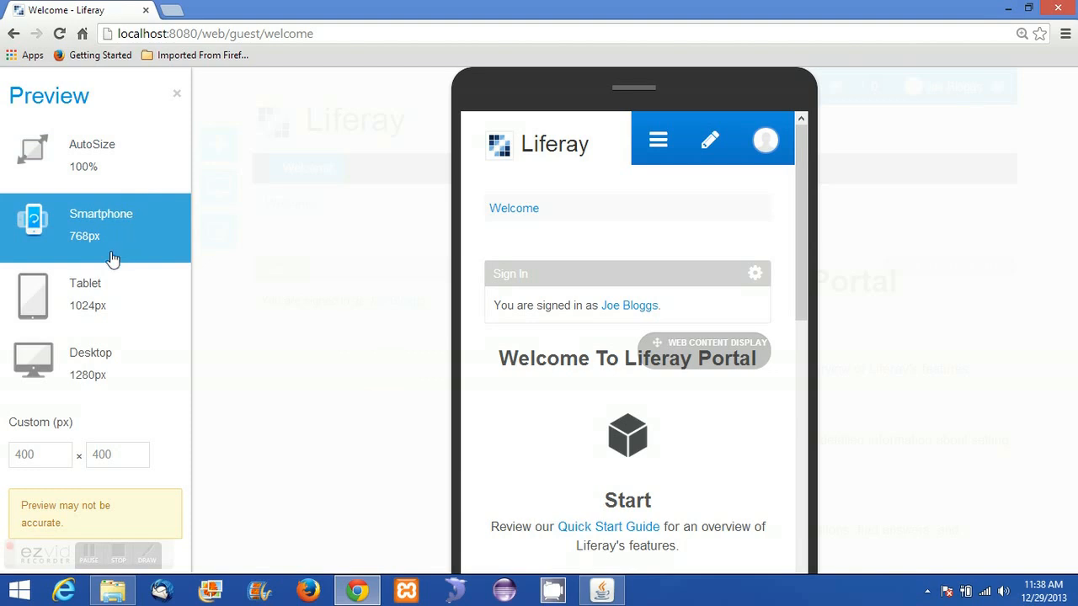
Preview the welcome page in a custom 400 × 400 px frame.
click(90, 363)
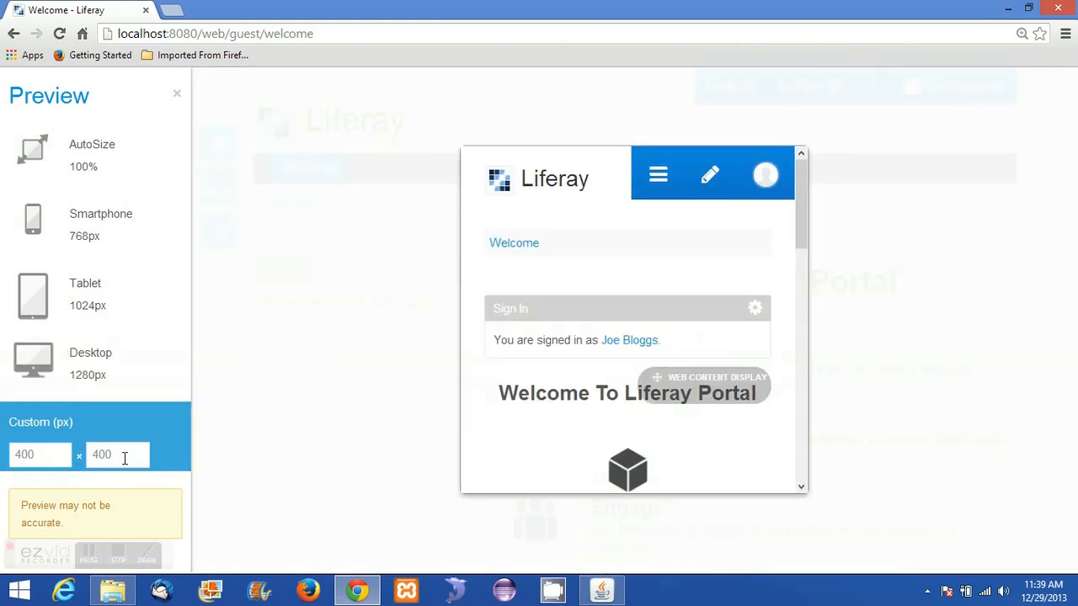
mouse_move(183, 118)
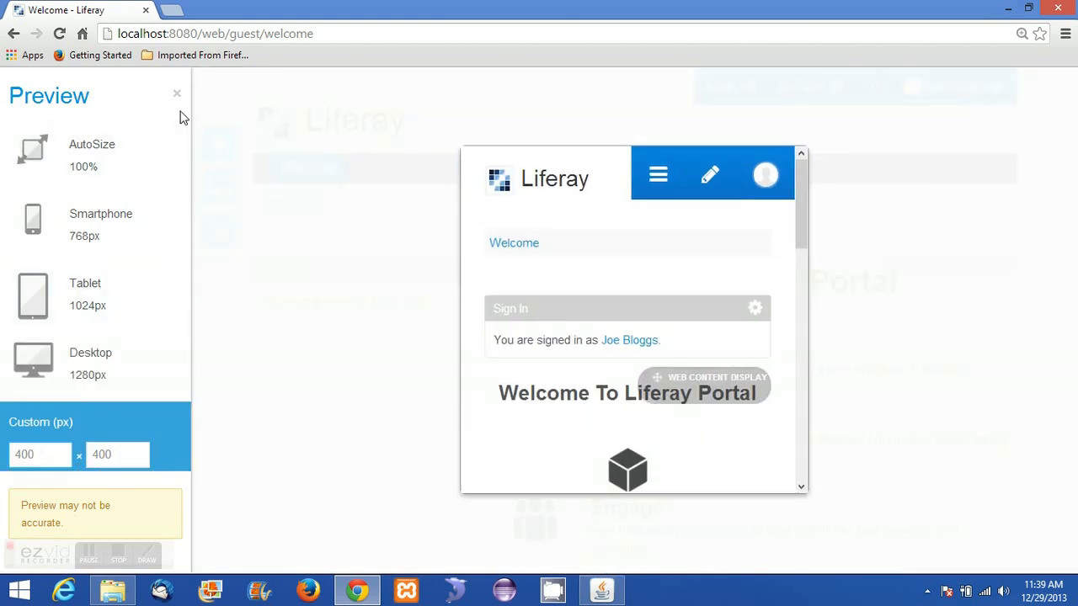
mouse_move(176, 96)
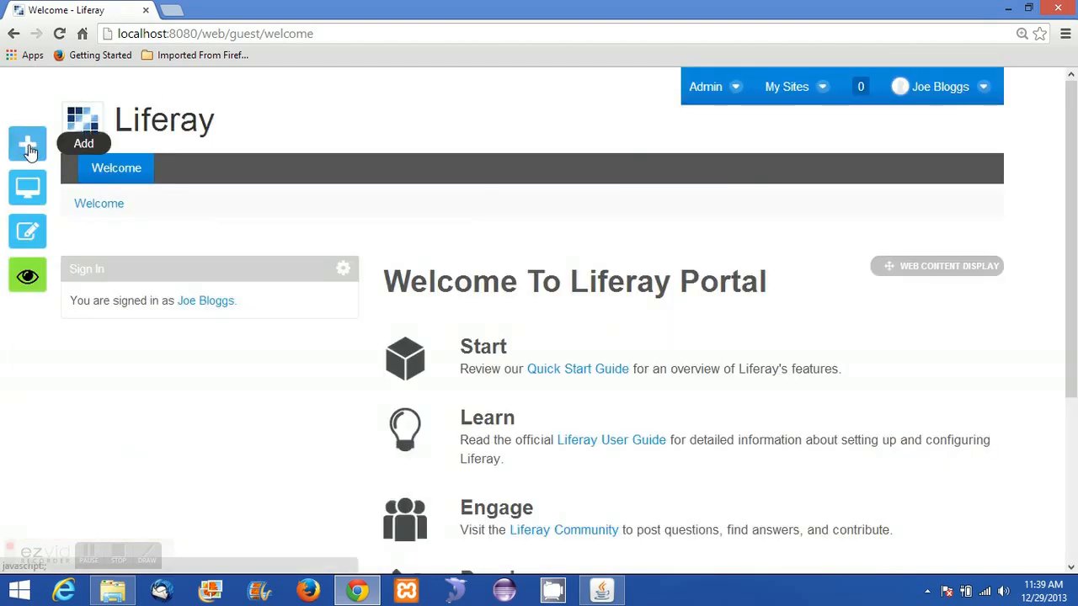
Show the Add panel and scroll through its page layout templates.
click(27, 144)
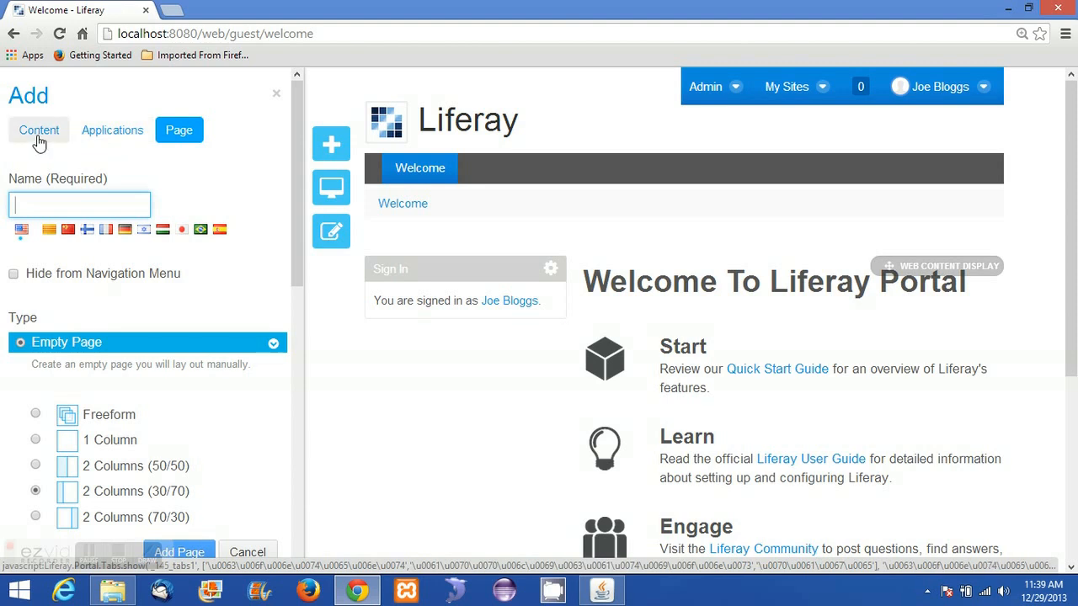
scroll(down, 3)
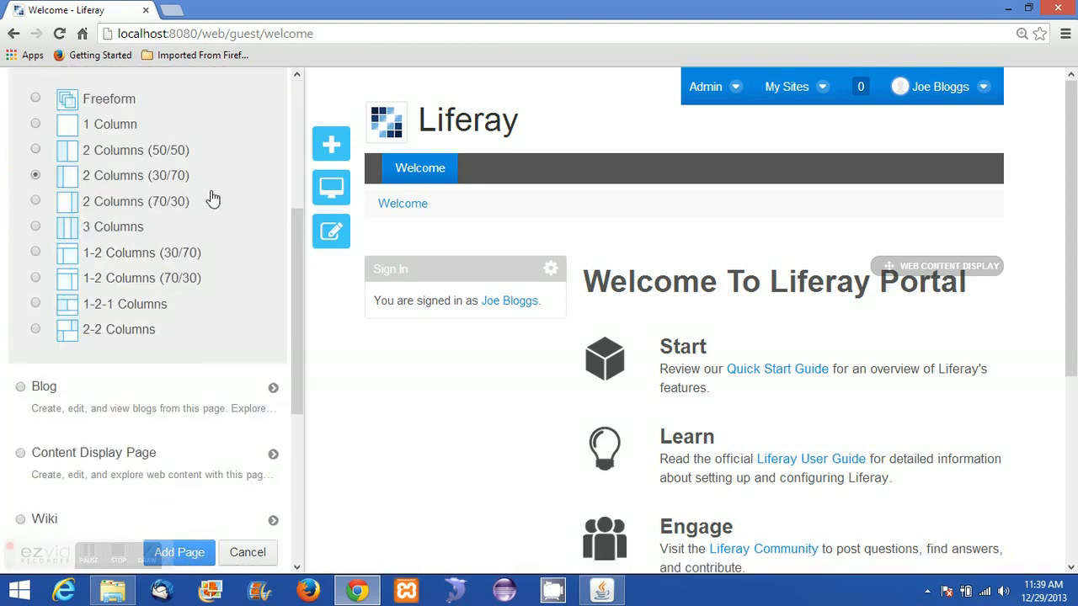
scroll(down, 3)
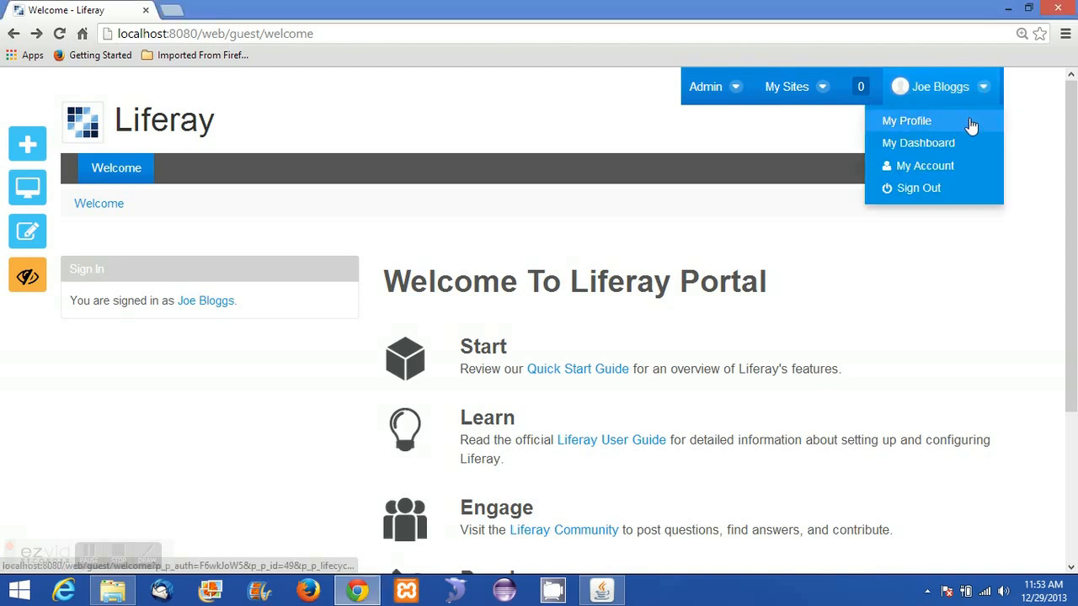
mouse_move(906, 120)
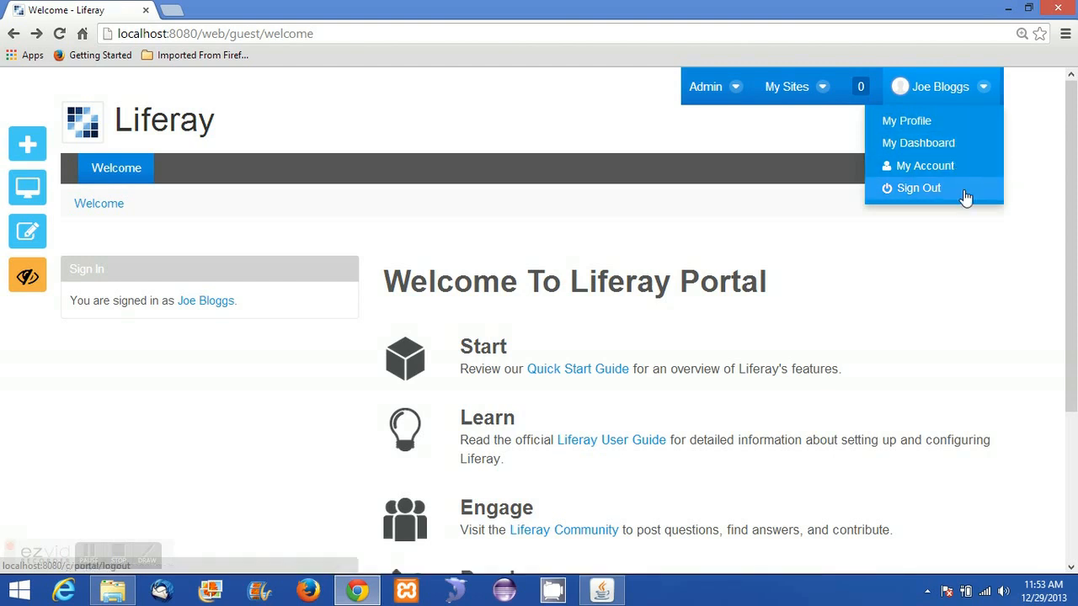
mouse_move(852, 128)
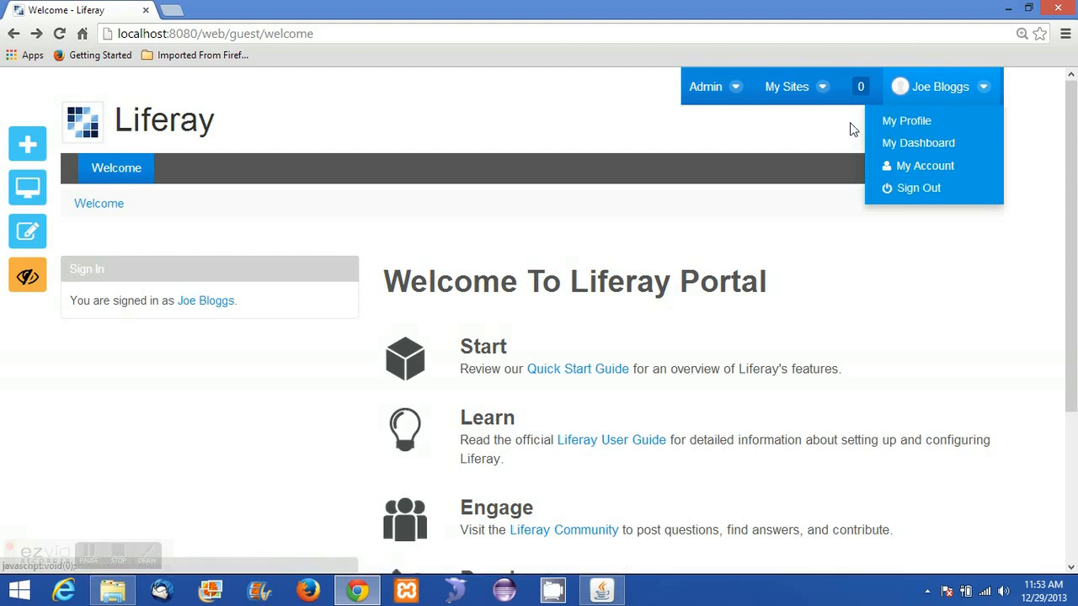
mouse_move(850, 115)
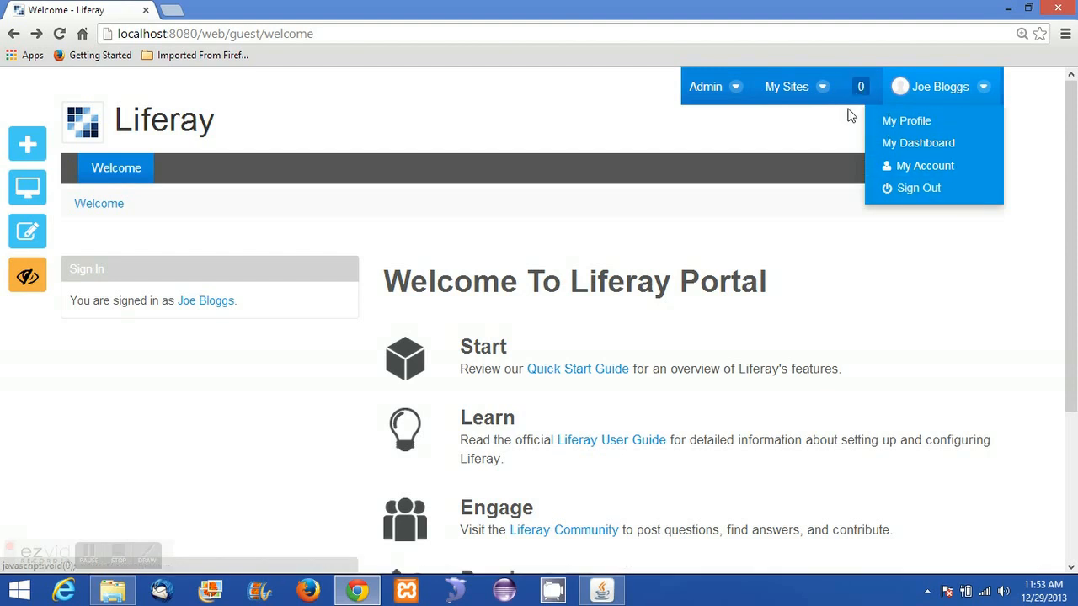
click(860, 86)
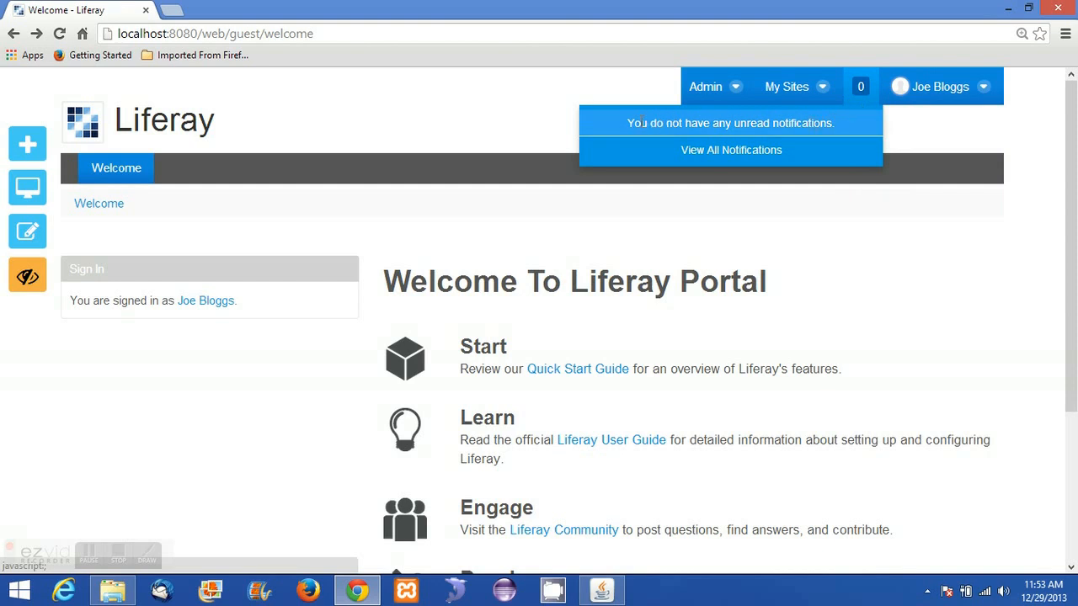
mouse_move(621, 83)
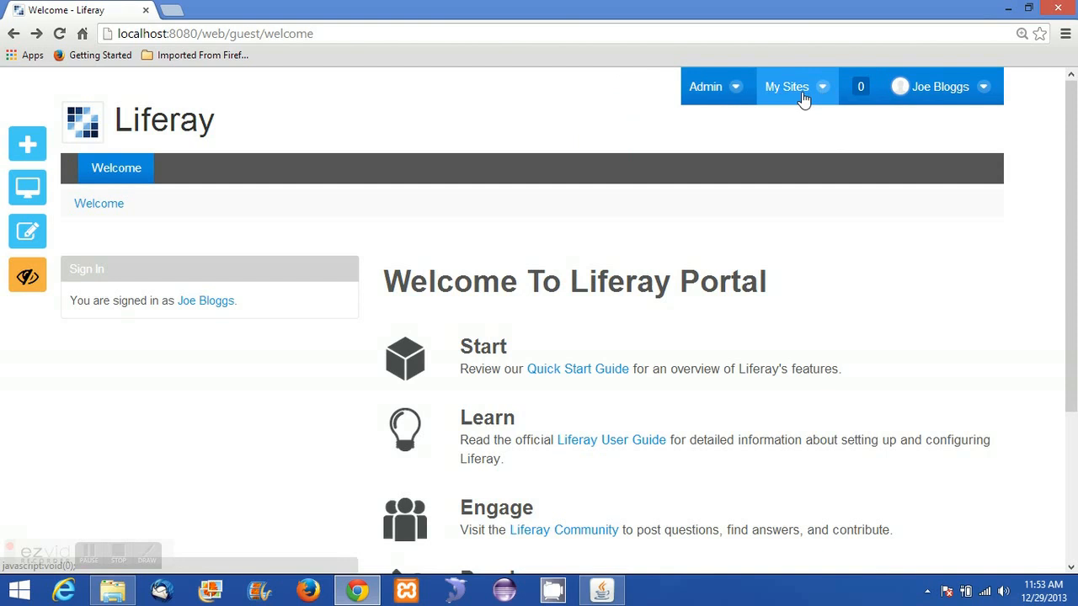
Look over the My Sites list and Admin menu, then choose Control Panel.
click(796, 86)
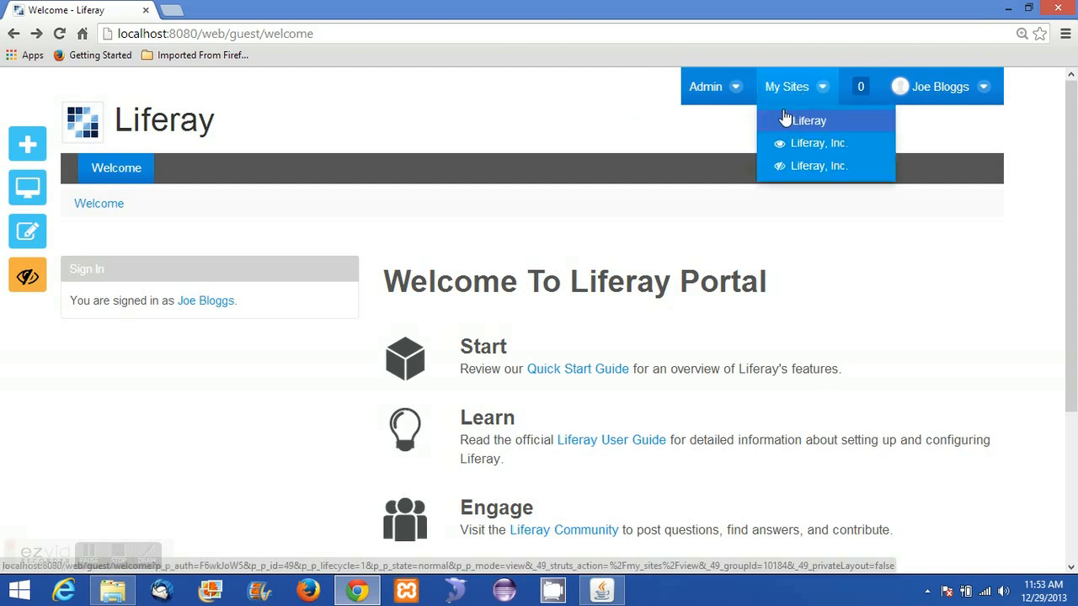
mouse_move(785, 127)
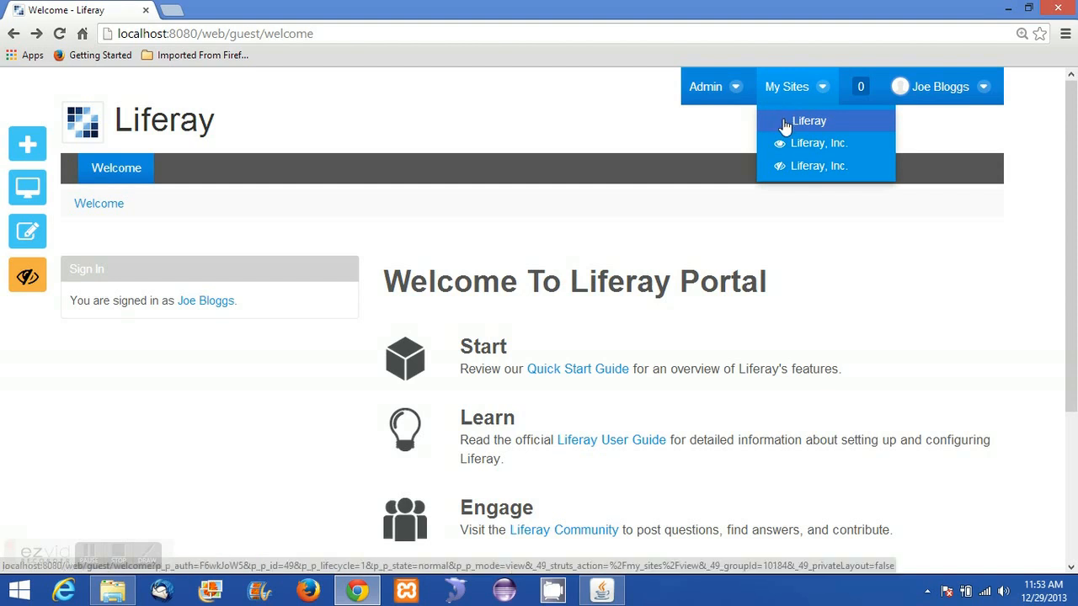
mouse_move(785, 126)
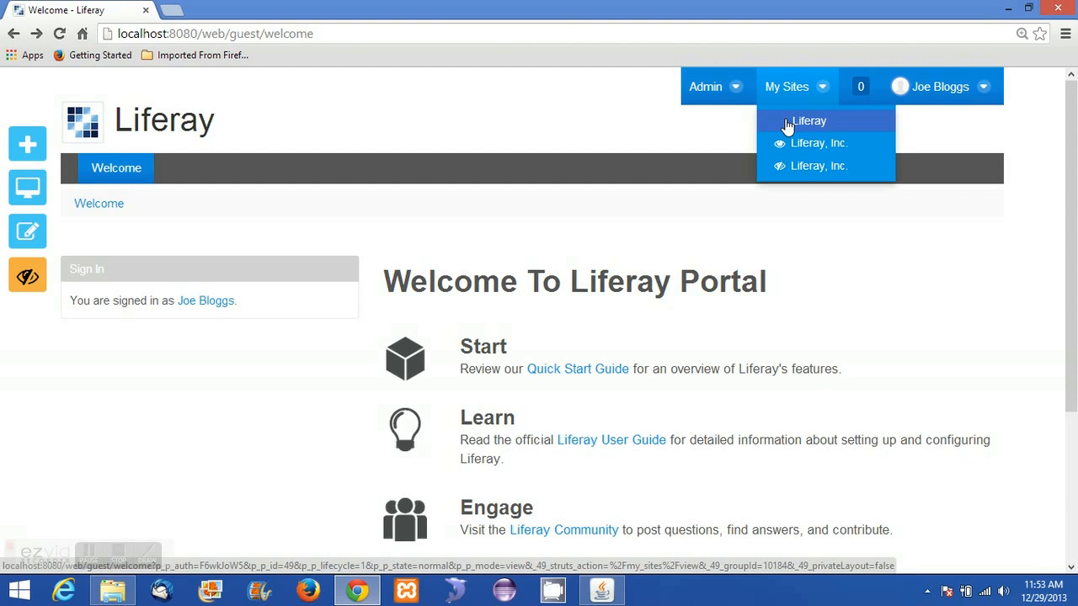
mouse_move(749, 99)
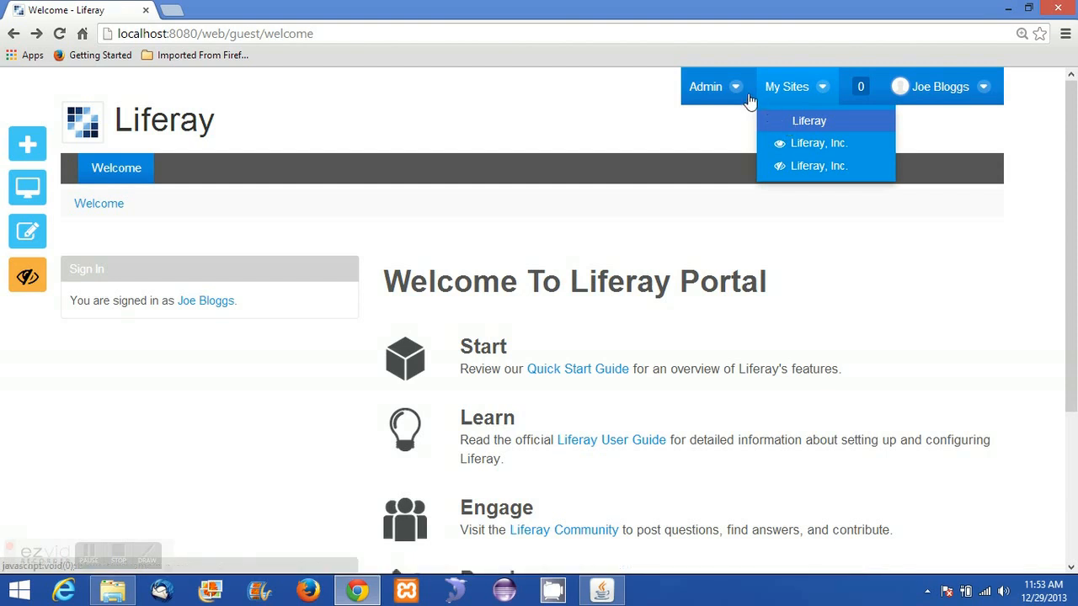
click(705, 87)
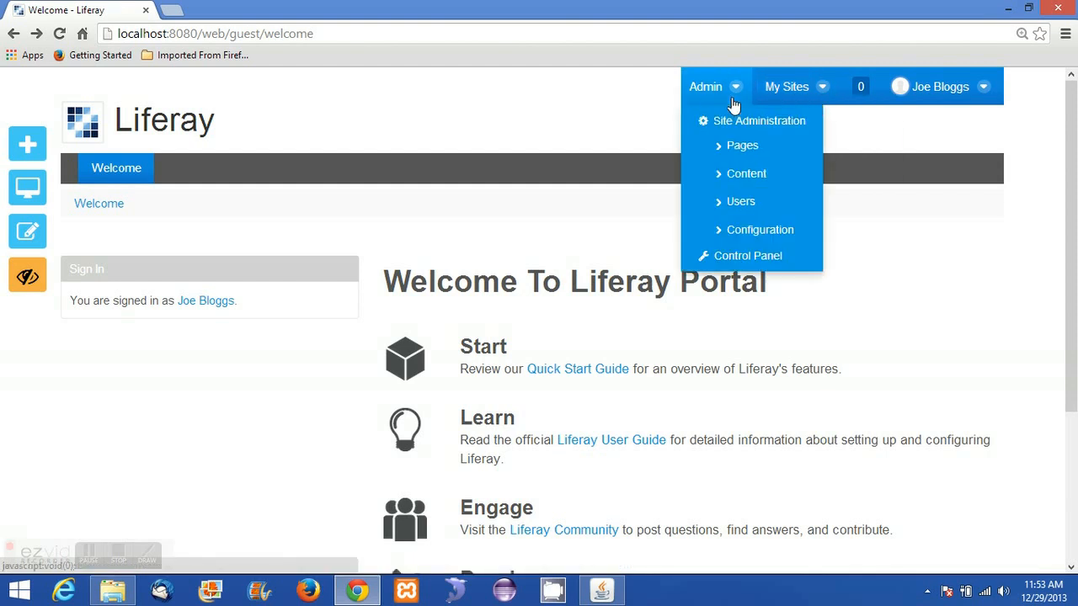
mouse_move(748, 120)
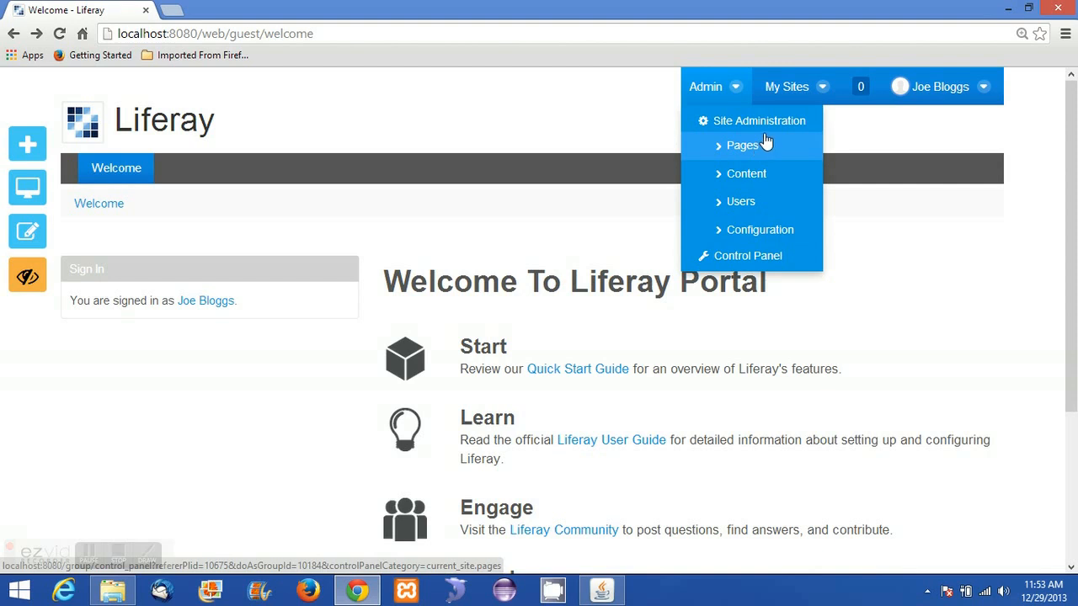
mouse_move(770, 151)
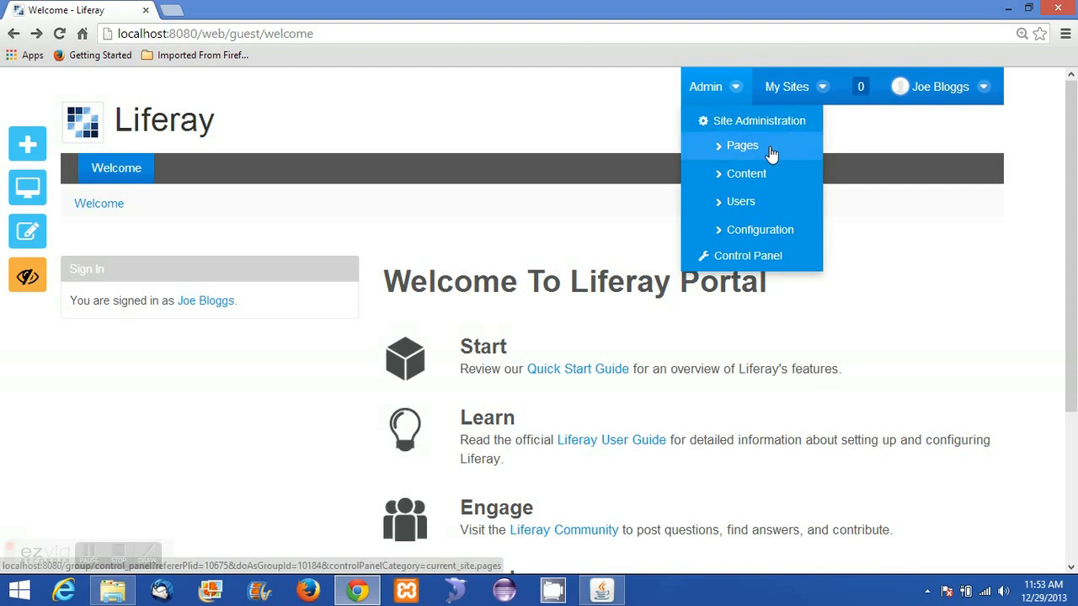
mouse_move(775, 229)
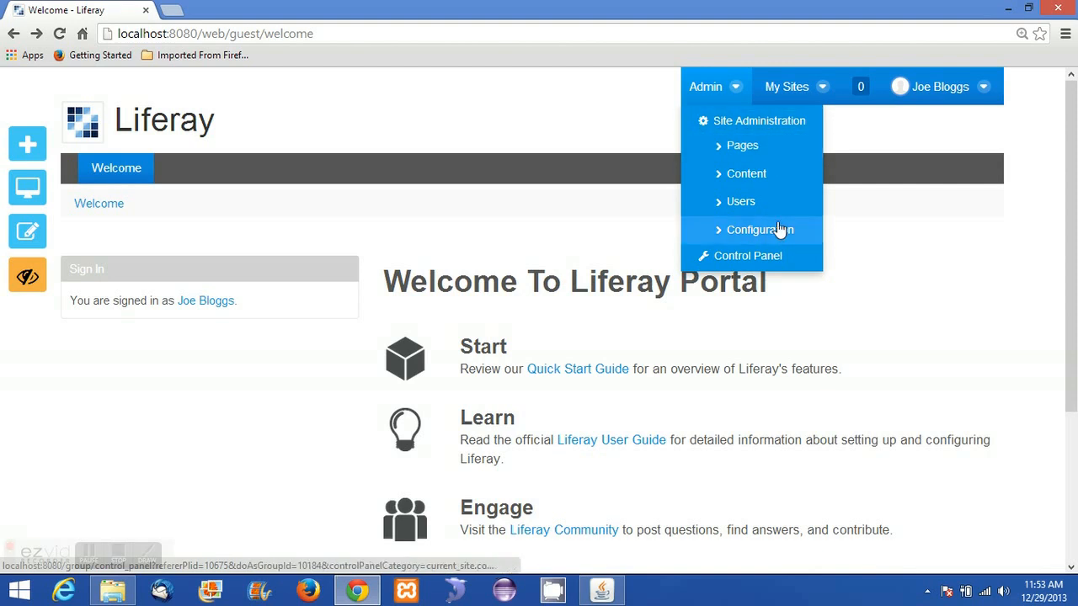
mouse_move(748, 256)
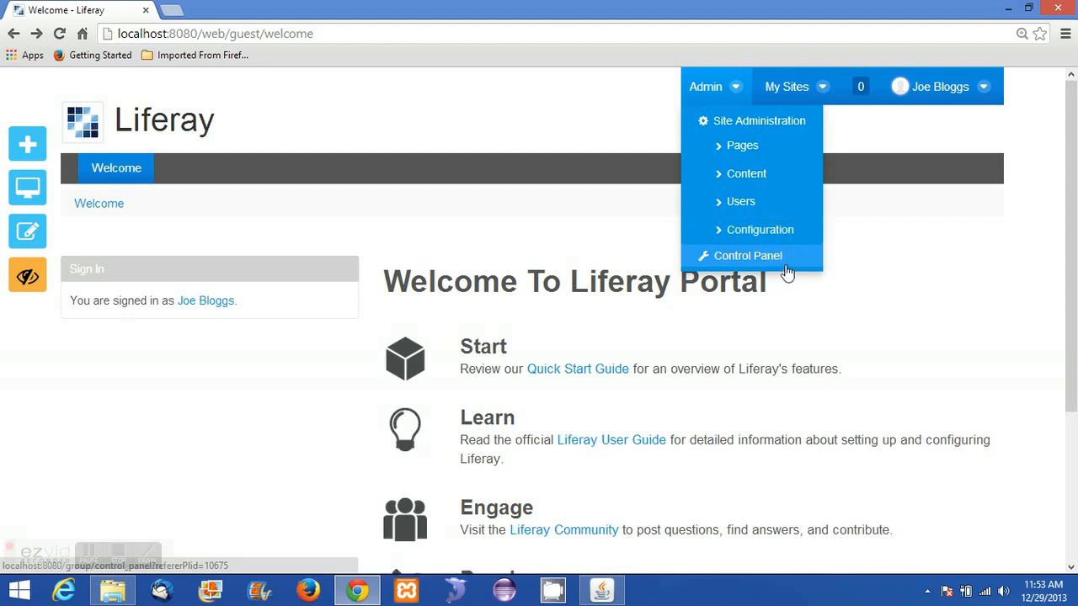
click(748, 255)
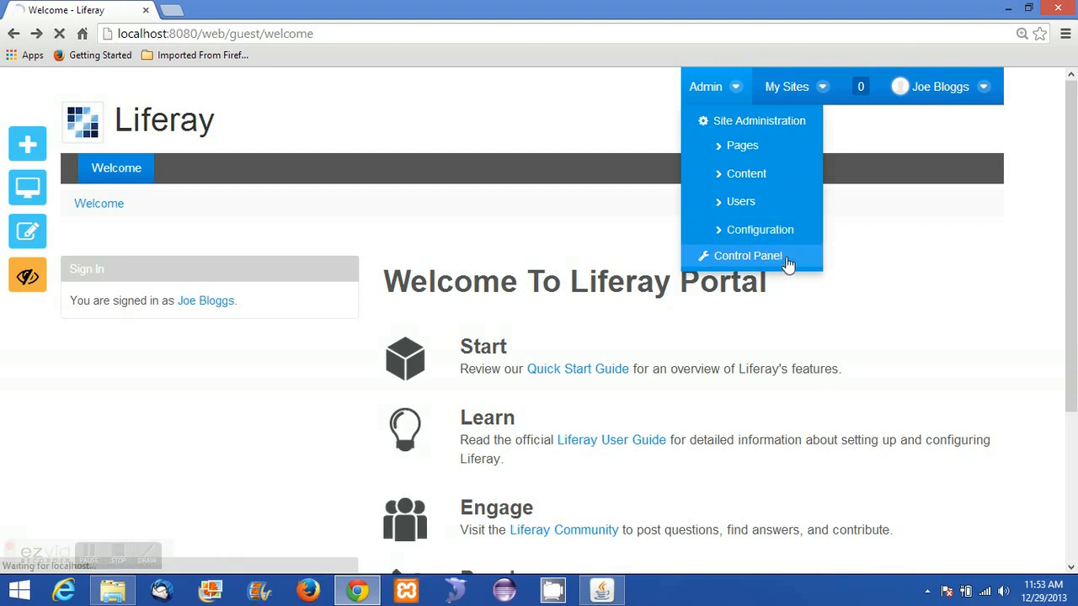
Load the Control Panel with its Users, Sites, Apps and Configuration sections.
click(747, 255)
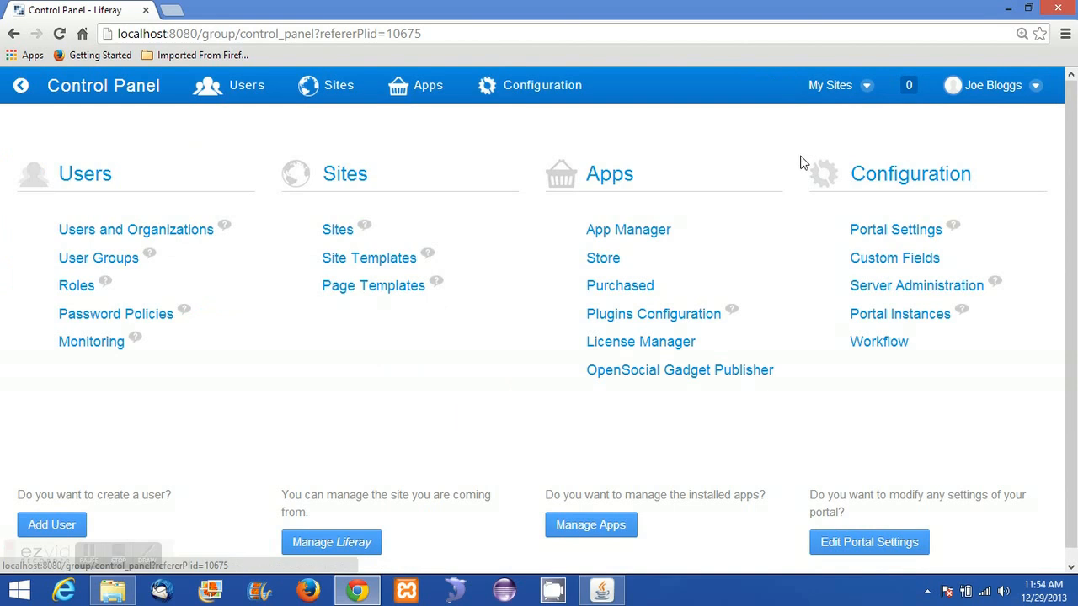
mouse_move(433, 409)
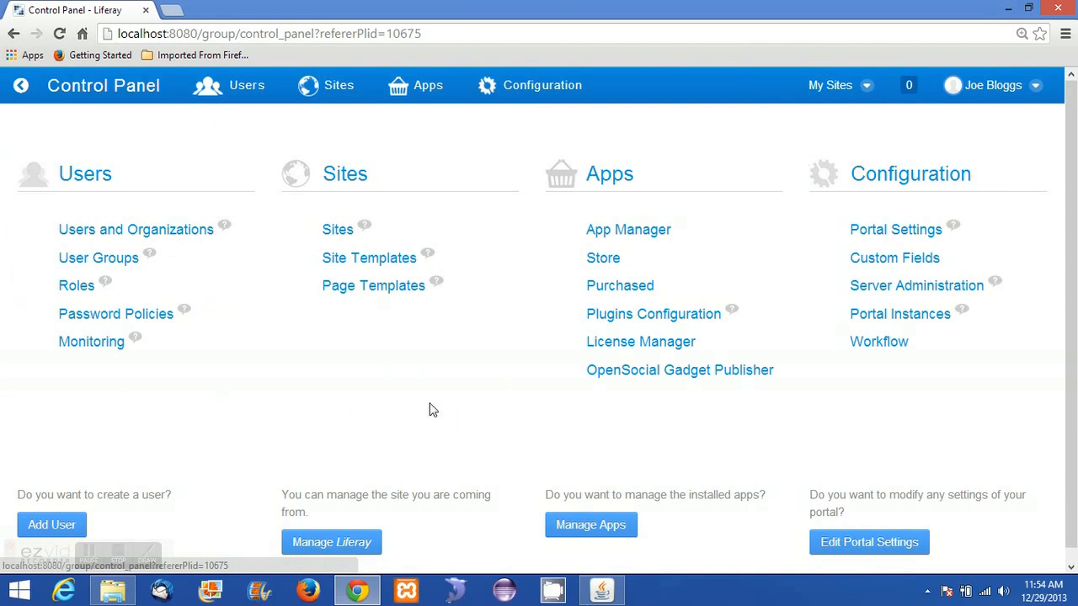
mouse_move(209, 138)
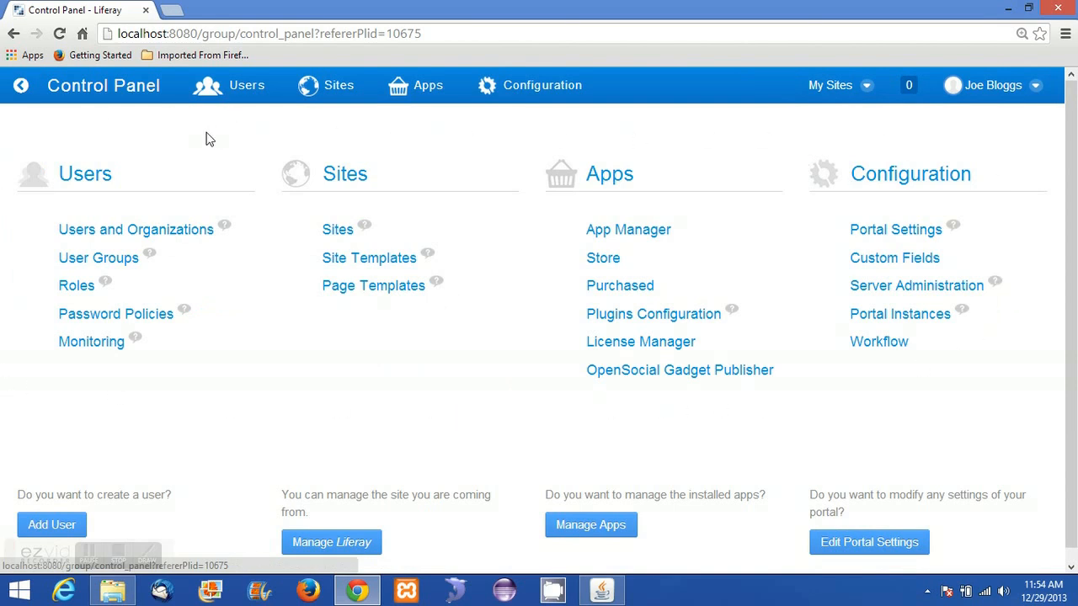
mouse_move(278, 256)
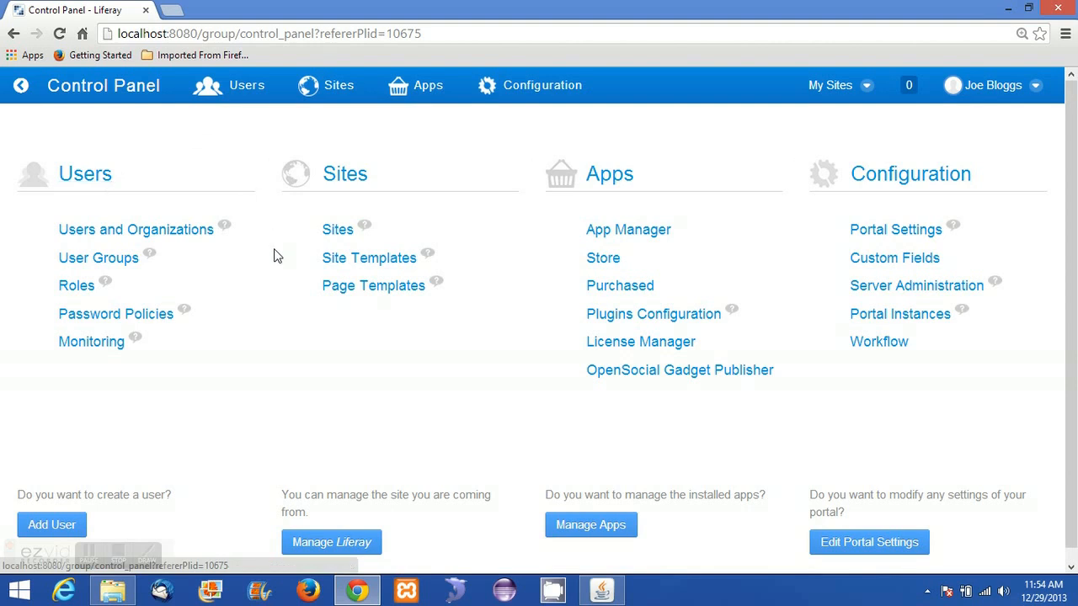
mouse_move(637, 428)
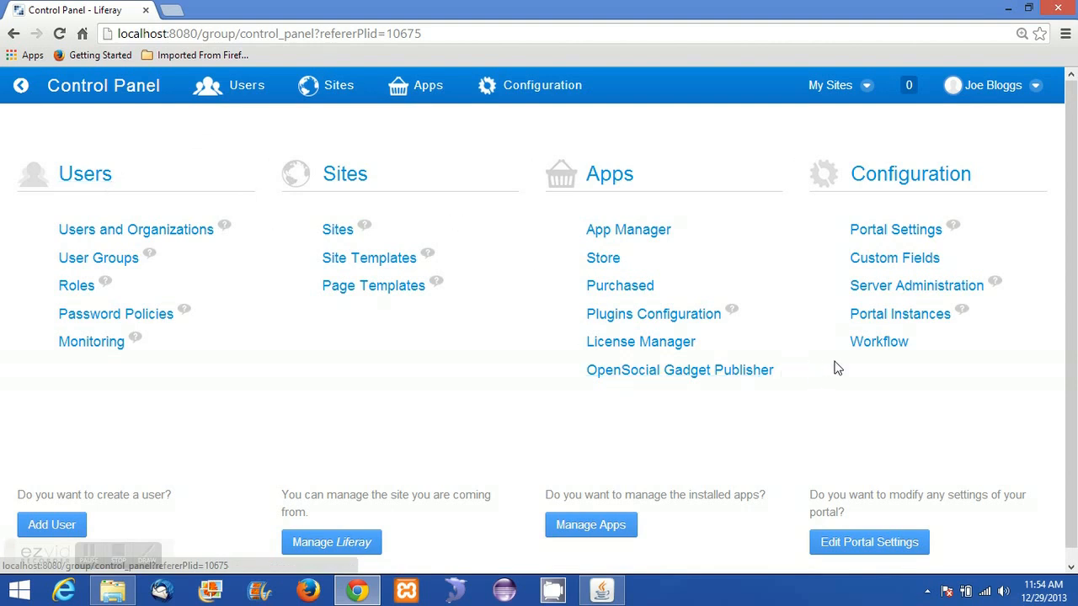
mouse_move(518, 273)
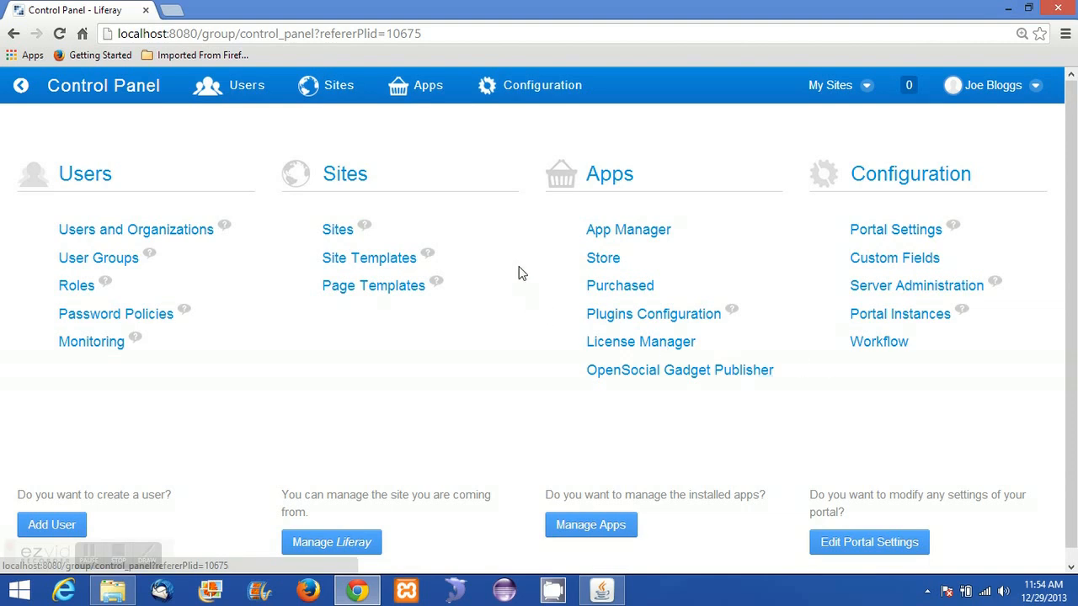